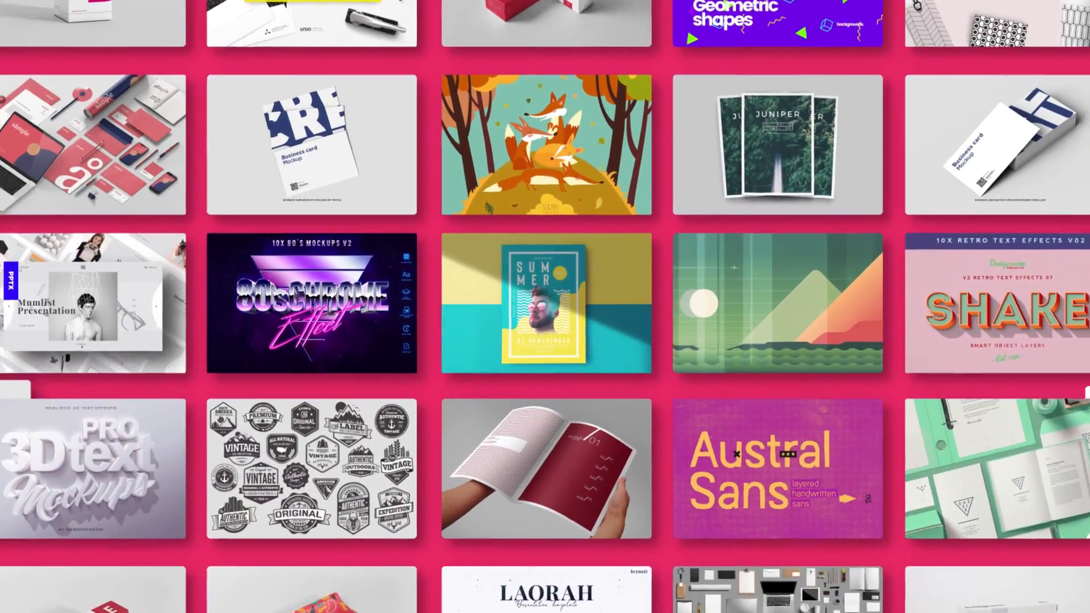
Open the File menu to begin a new document.
left_click(86, 6)
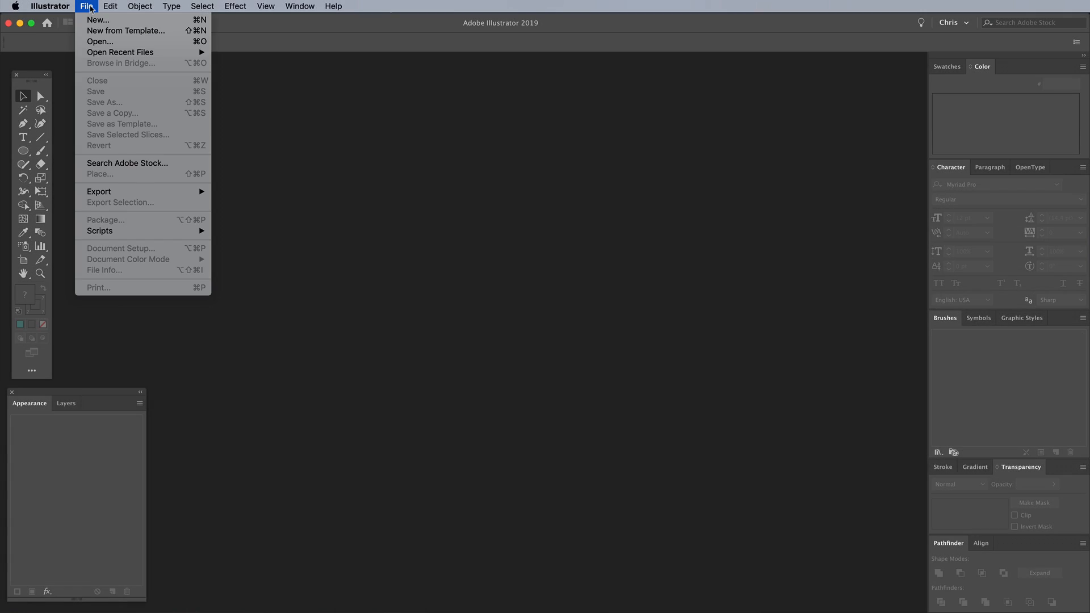
Create an A4 landscape RGB document, then hide the artboard edges.
left_click(97, 20)
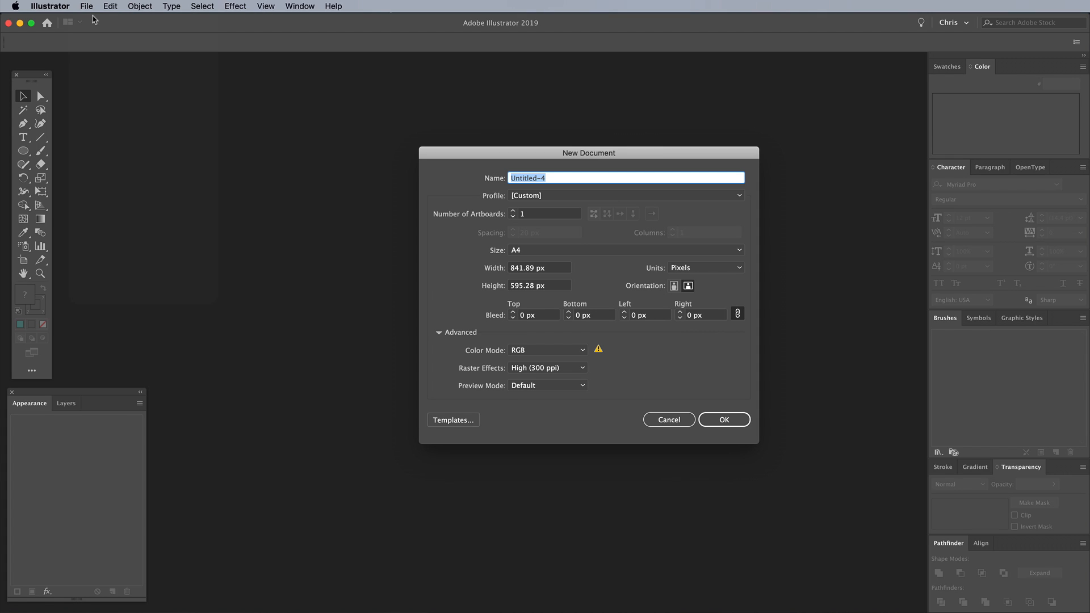
left_click(547, 349)
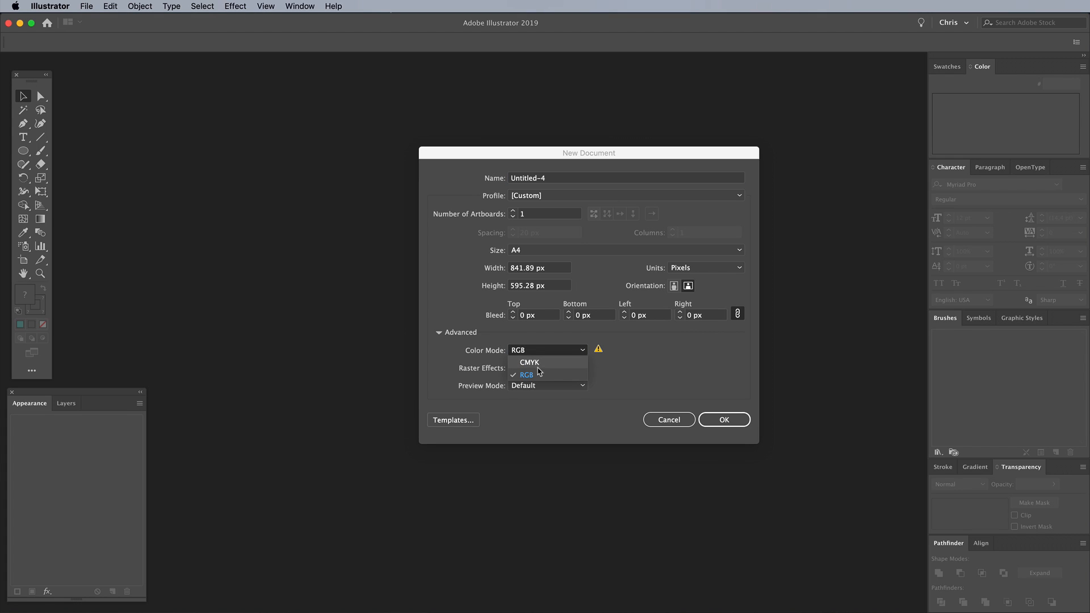
left_click(527, 374)
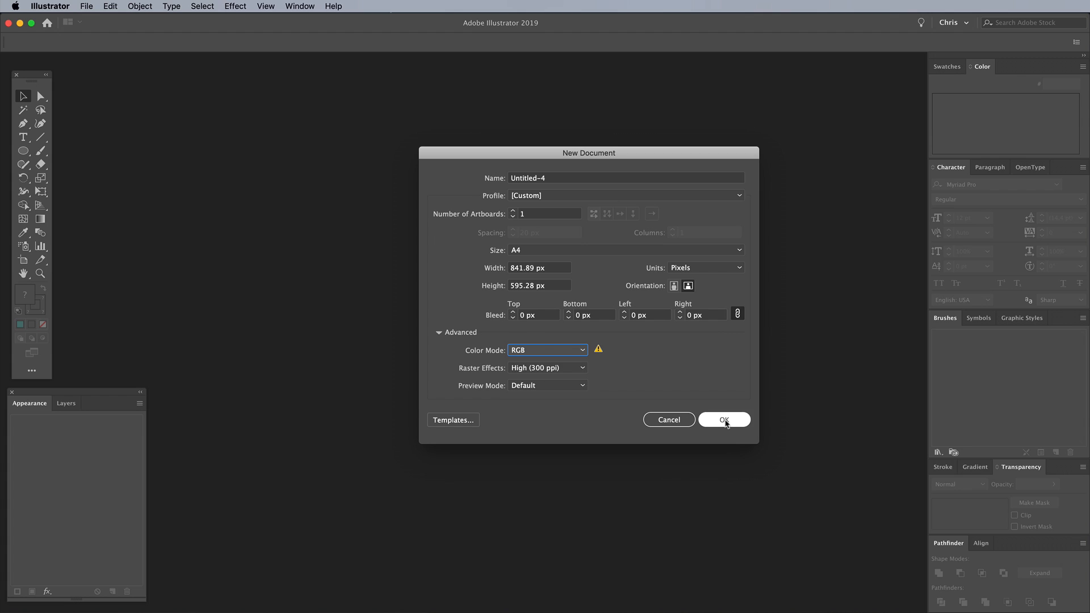
left_click(724, 419)
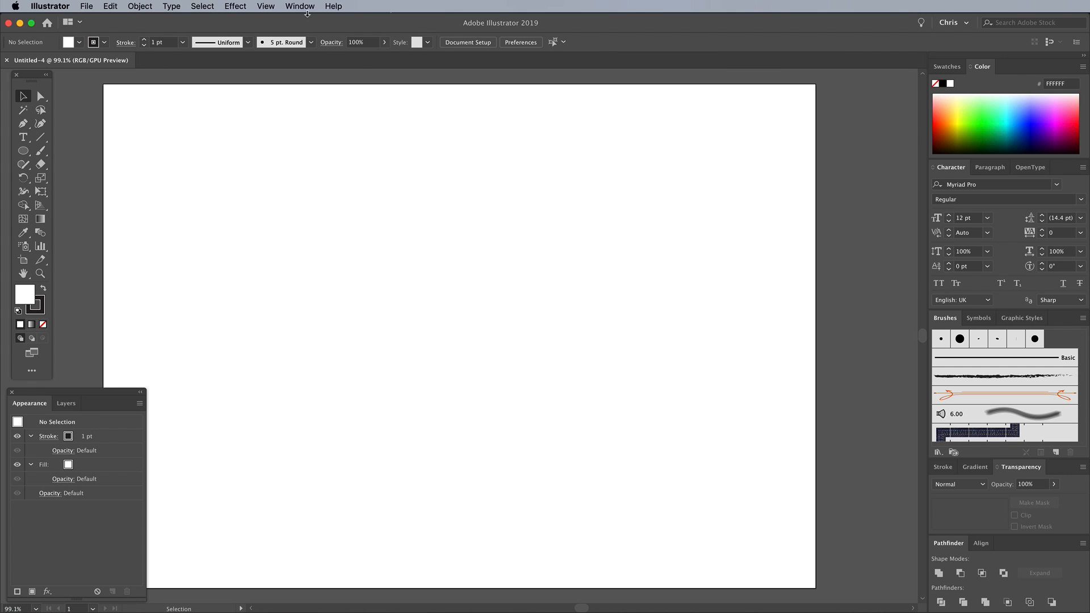
left_click(266, 5)
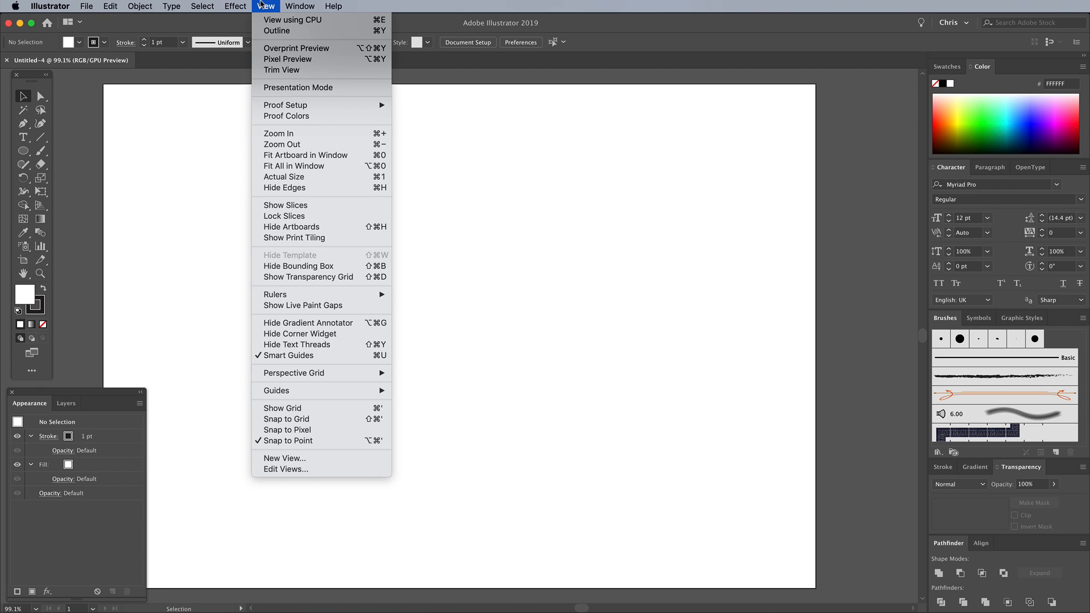
mouse_move(292, 227)
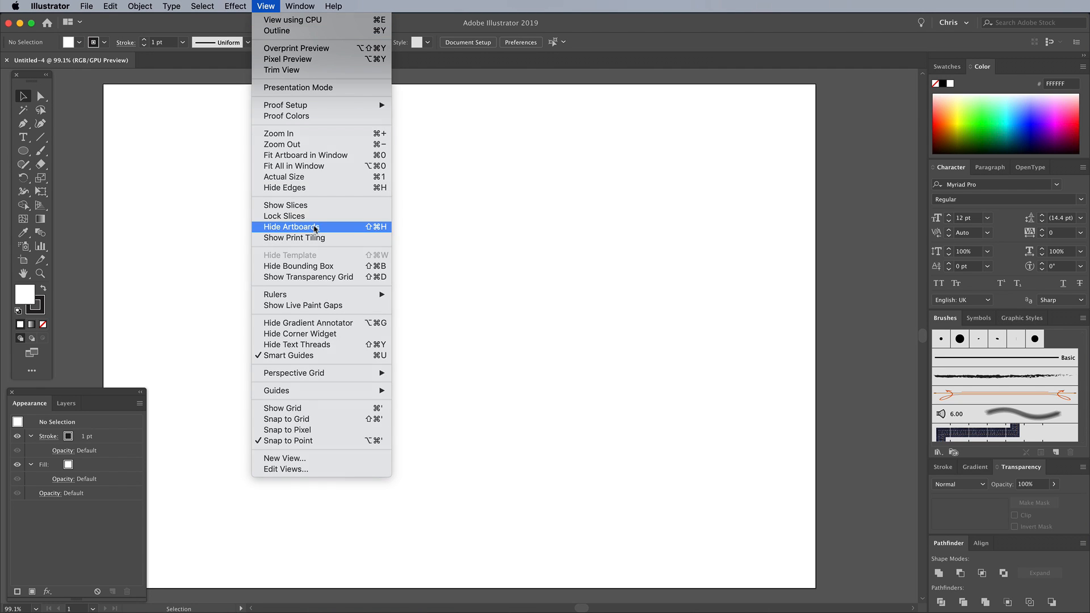
left_click(292, 226)
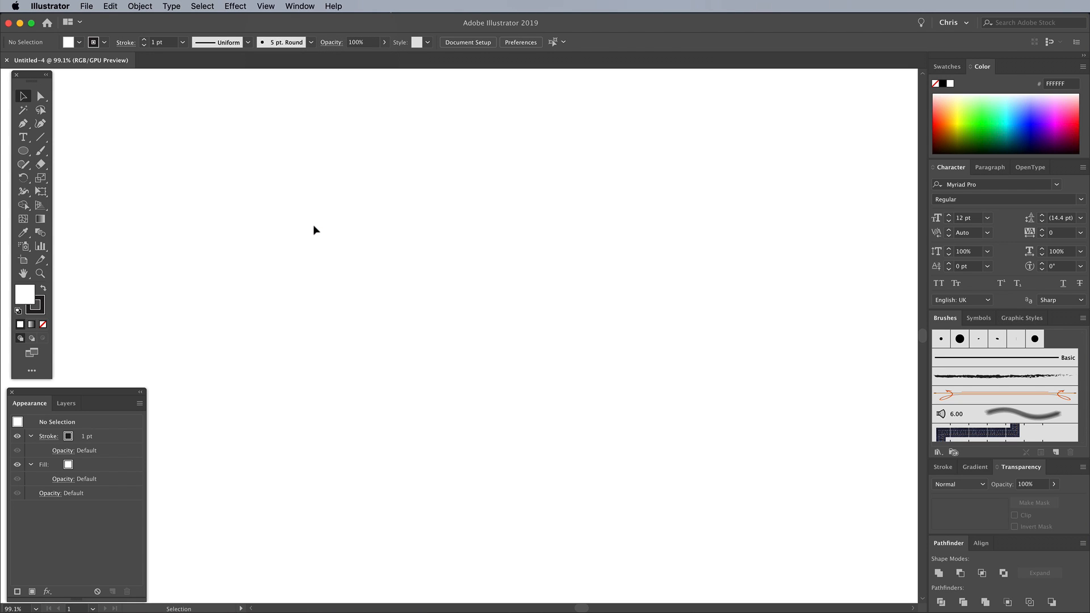
Type 'TYPE' in Helvetica Bold and scale it up to about 229 pt.
left_click(22, 137)
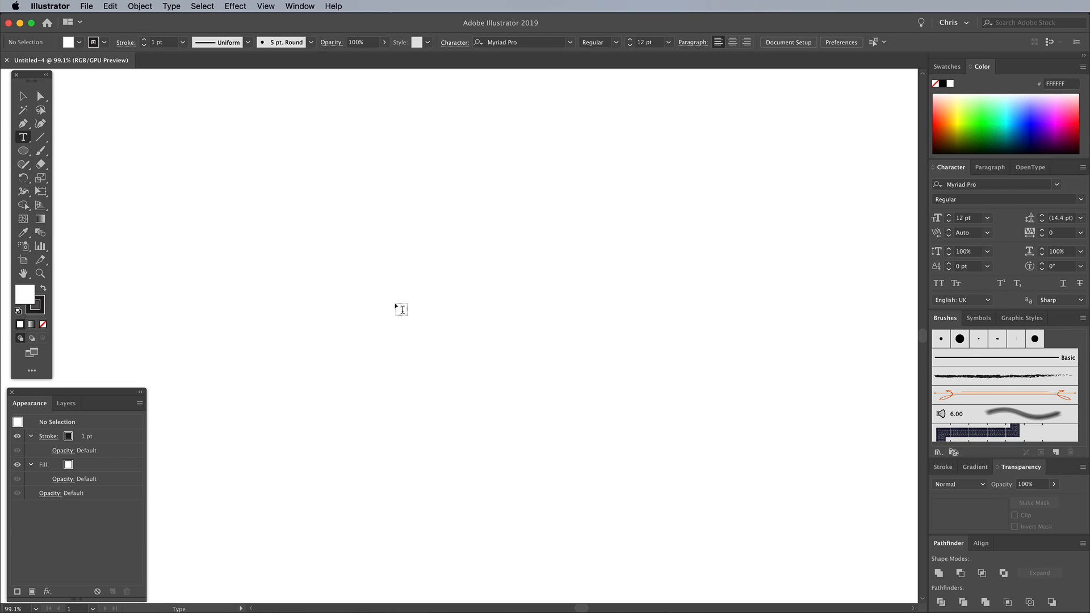
type("TYPE")
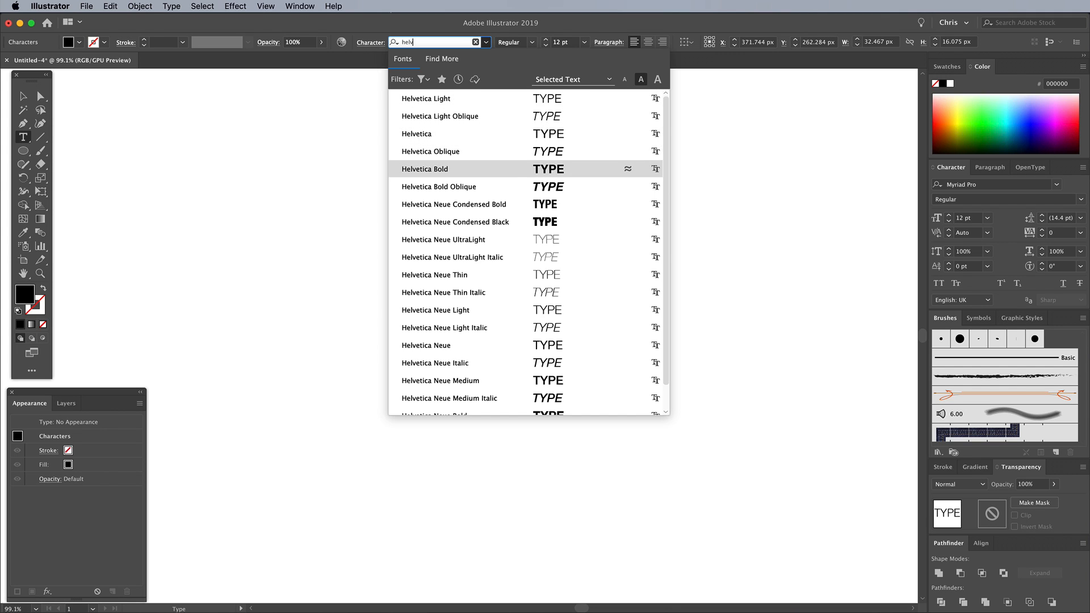
left_click(425, 169)
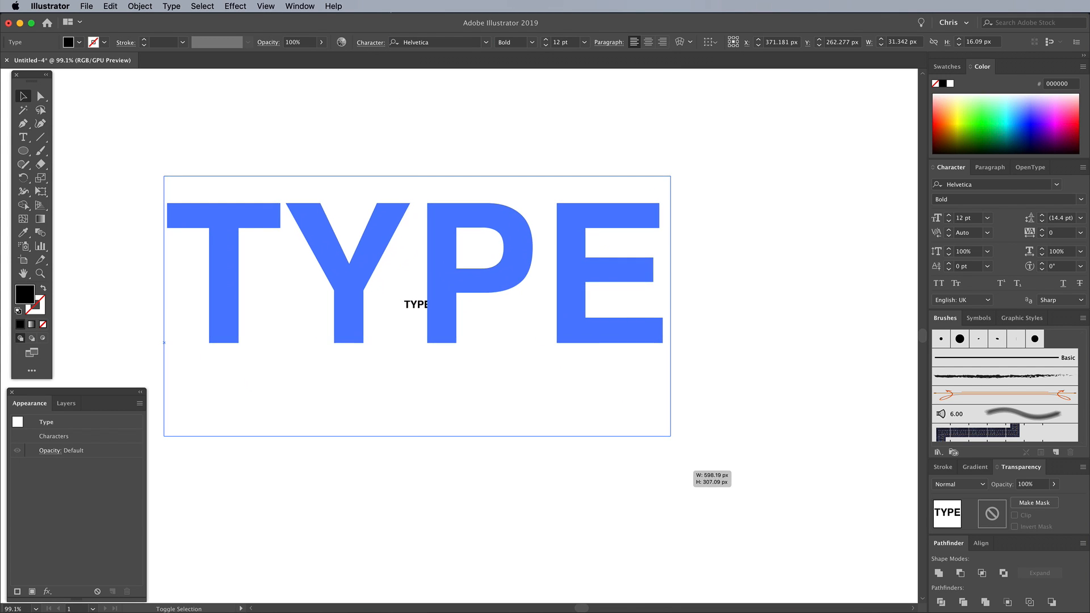
left_click_drag(417, 264, 448, 295)
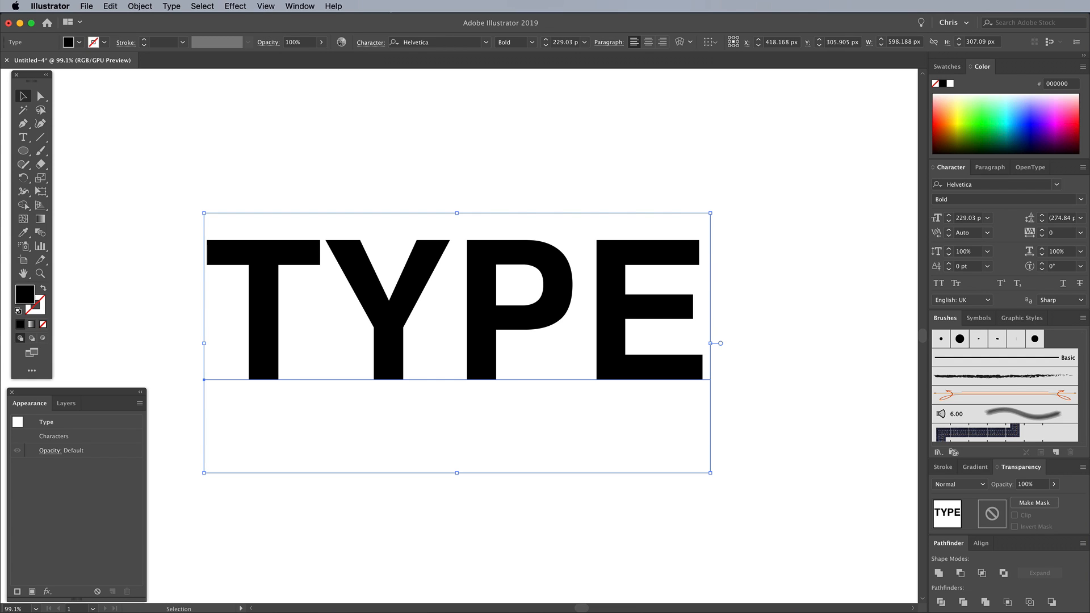
Fill the word TYPE with the C0 M0 Y0 K60 grey swatch.
left_click(947, 66)
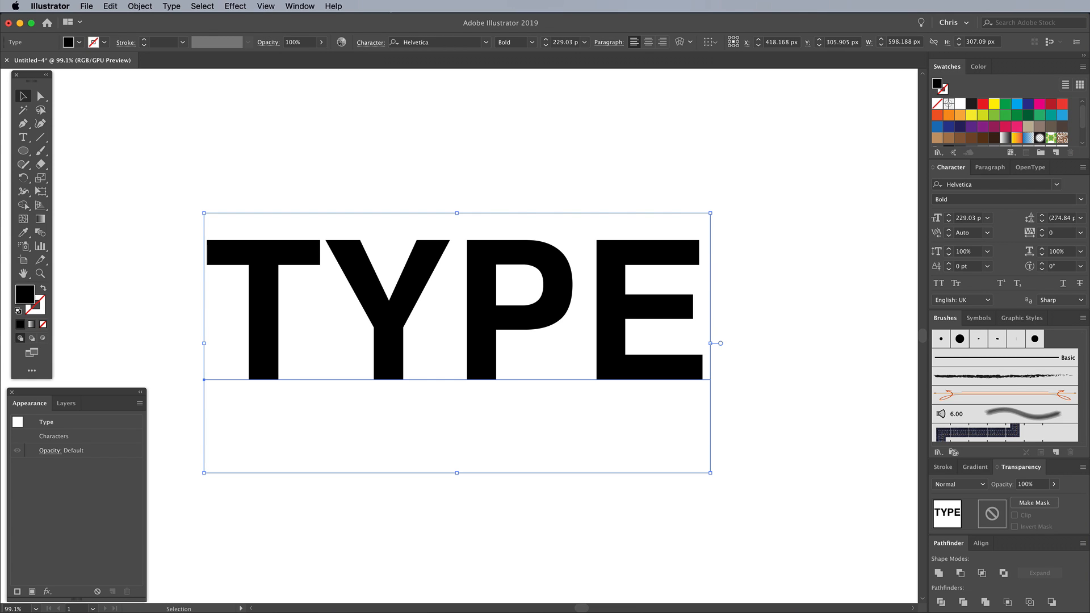
scroll("down", 3)
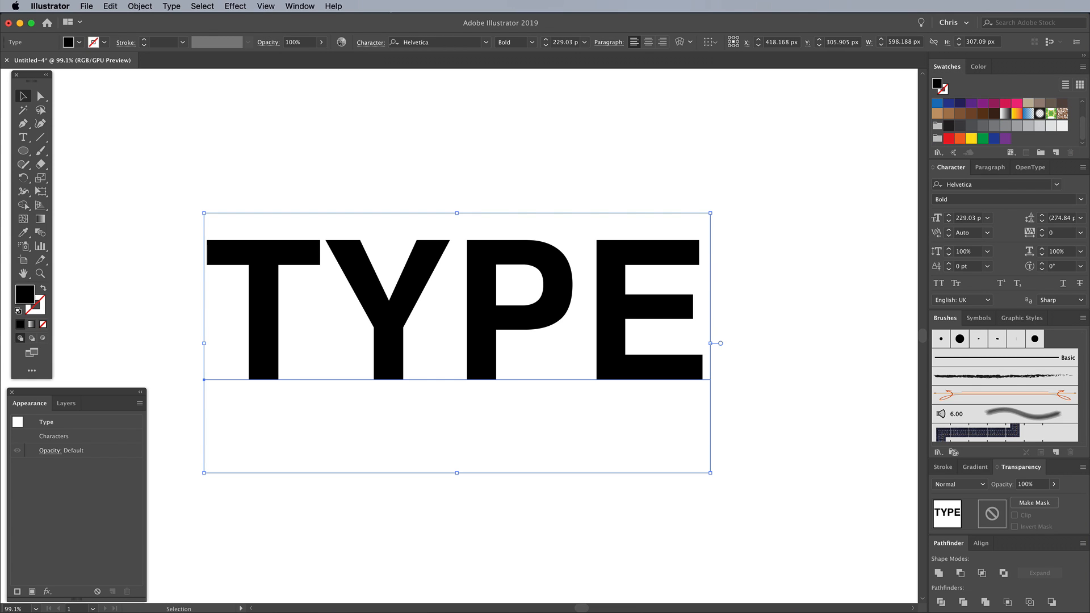
left_click(995, 127)
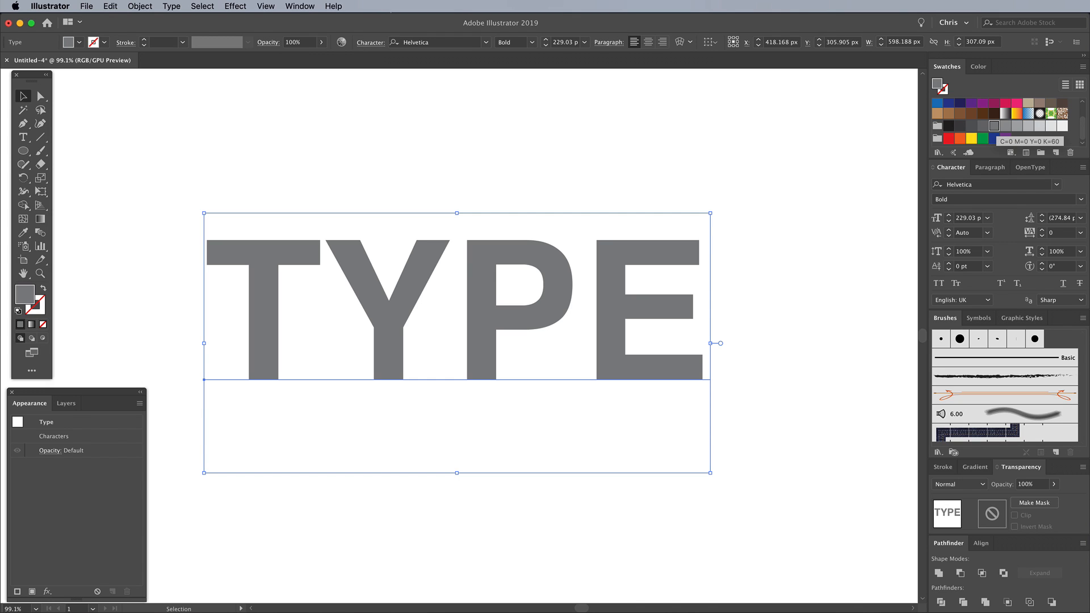
Apply a 3D Extrude & Bevel effect to TYPE in the Isometric Top position.
left_click(235, 5)
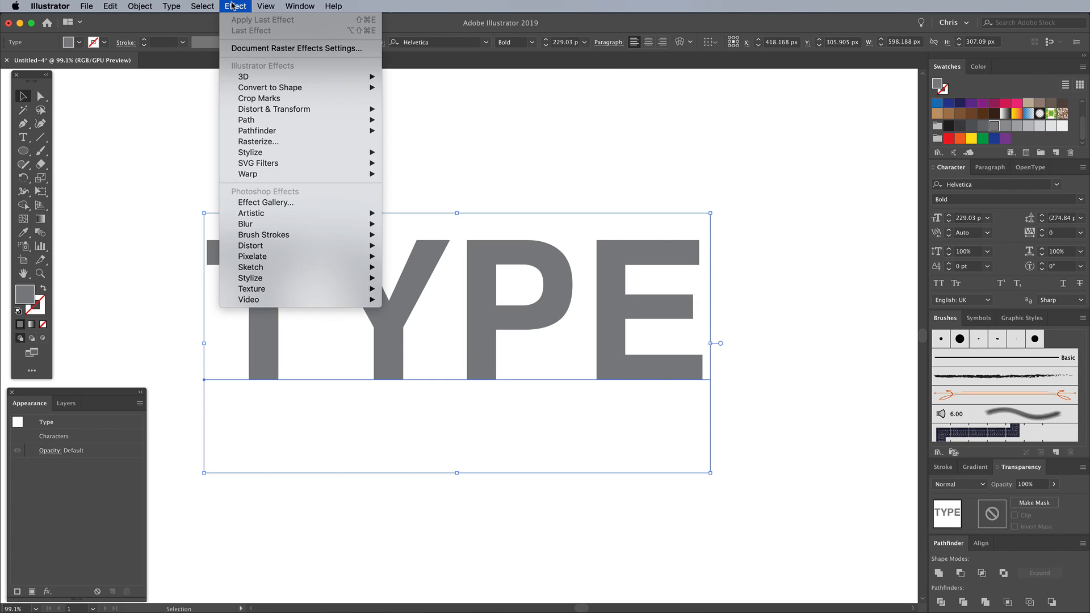
mouse_move(243, 76)
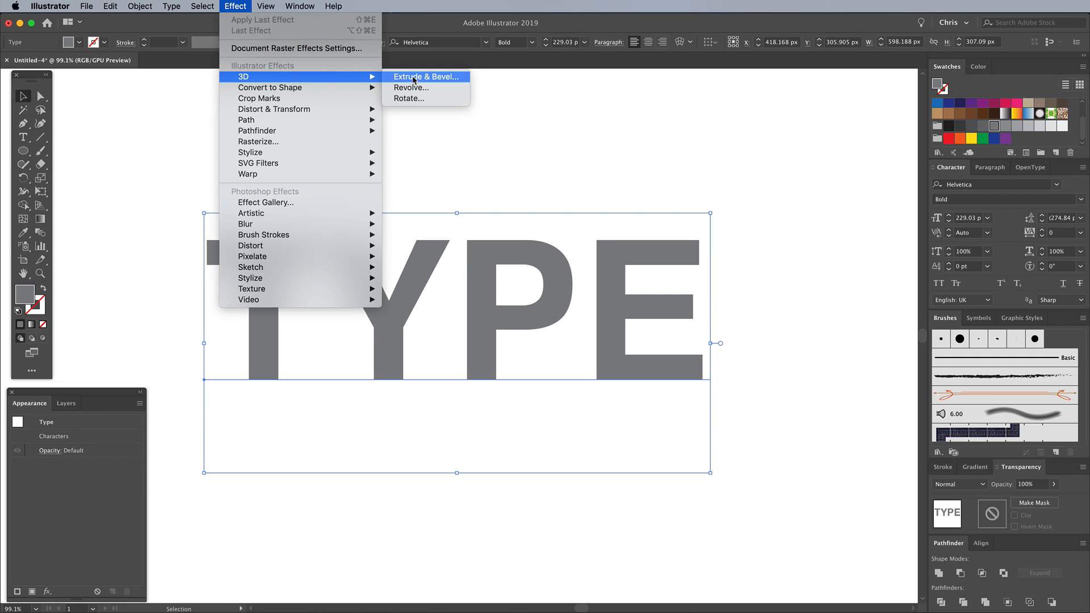
left_click(427, 77)
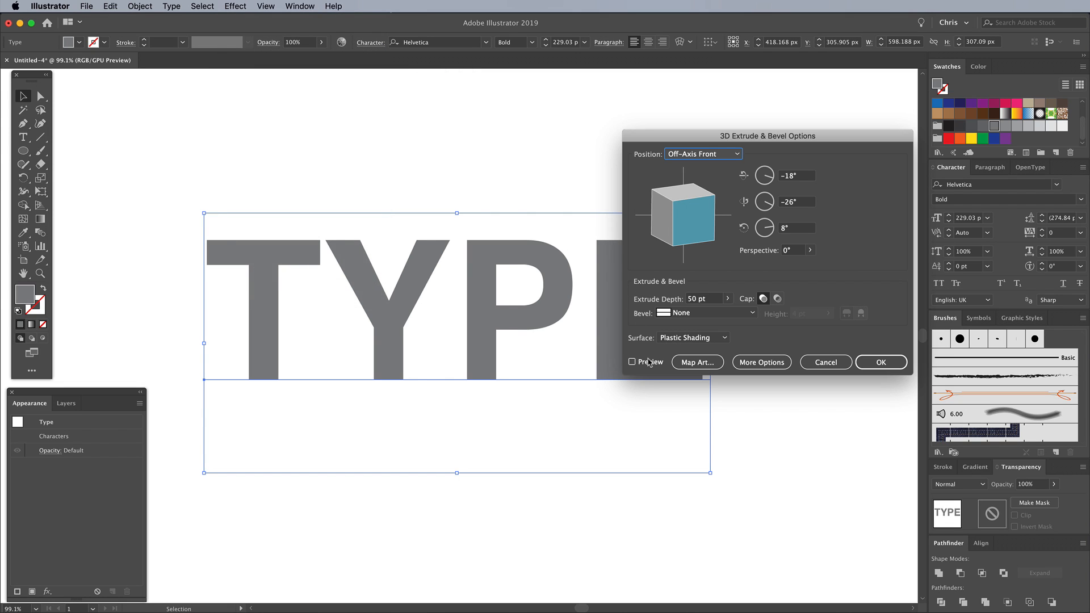
left_click(702, 154)
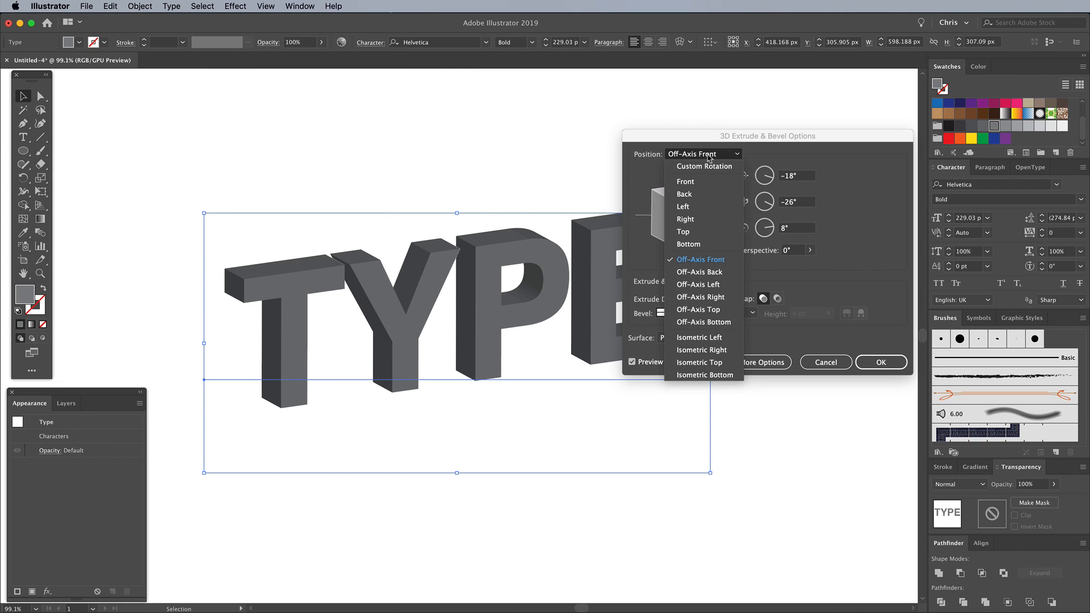
mouse_move(703, 154)
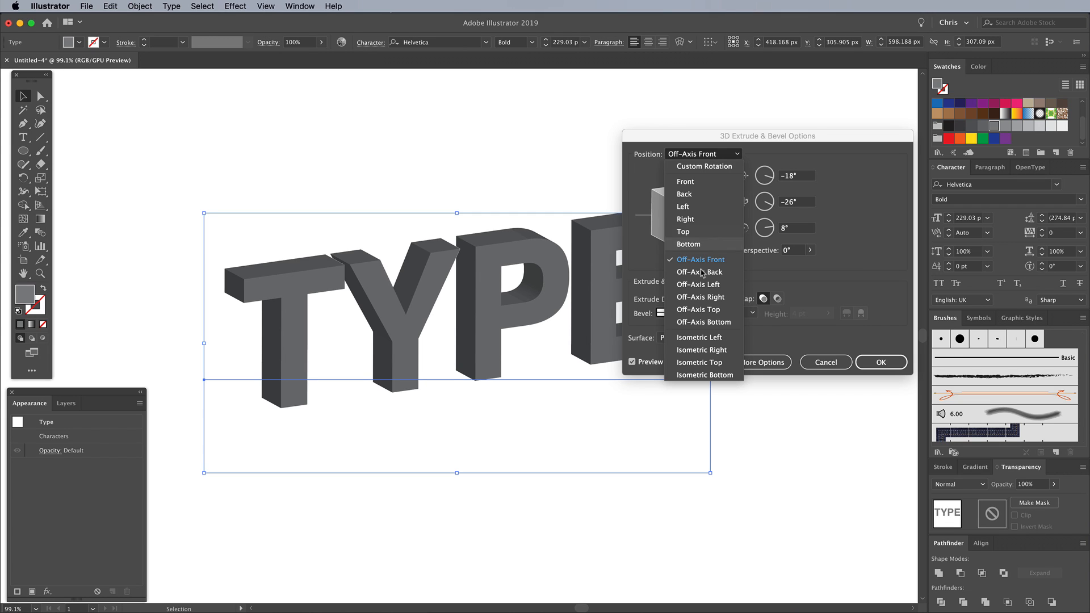
left_click(700, 363)
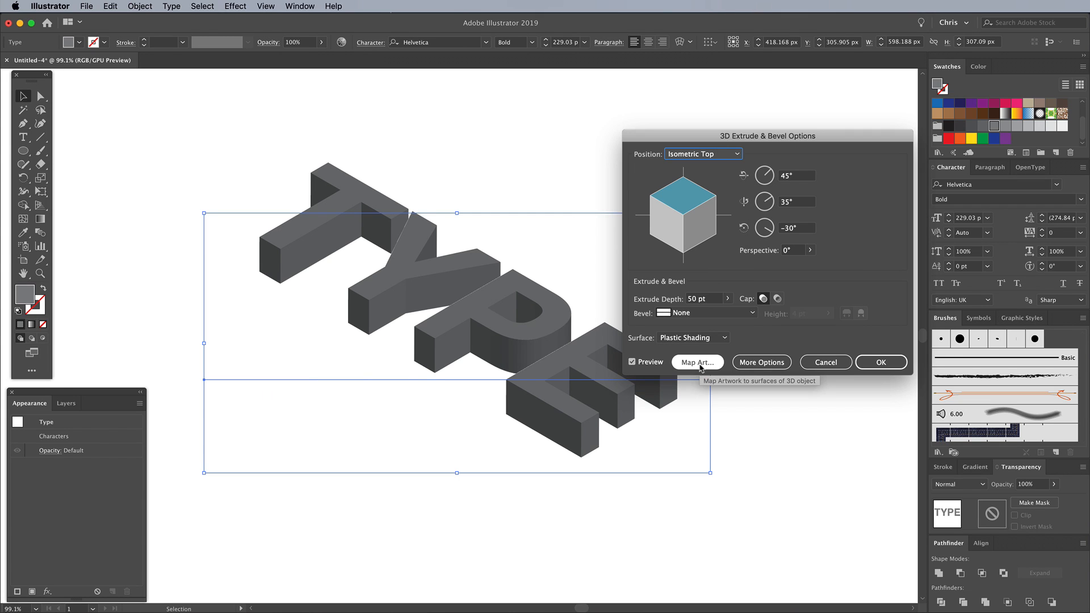
left_click(880, 362)
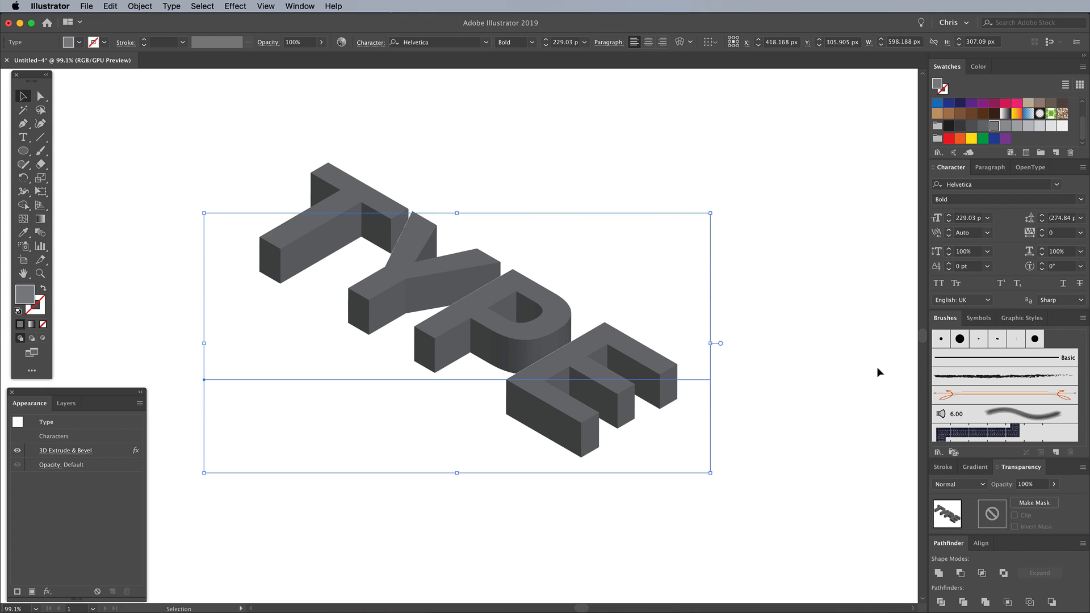
Expand the 3D TYPE, ungroup it twice, and confirm the letters are separate.
left_click(139, 6)
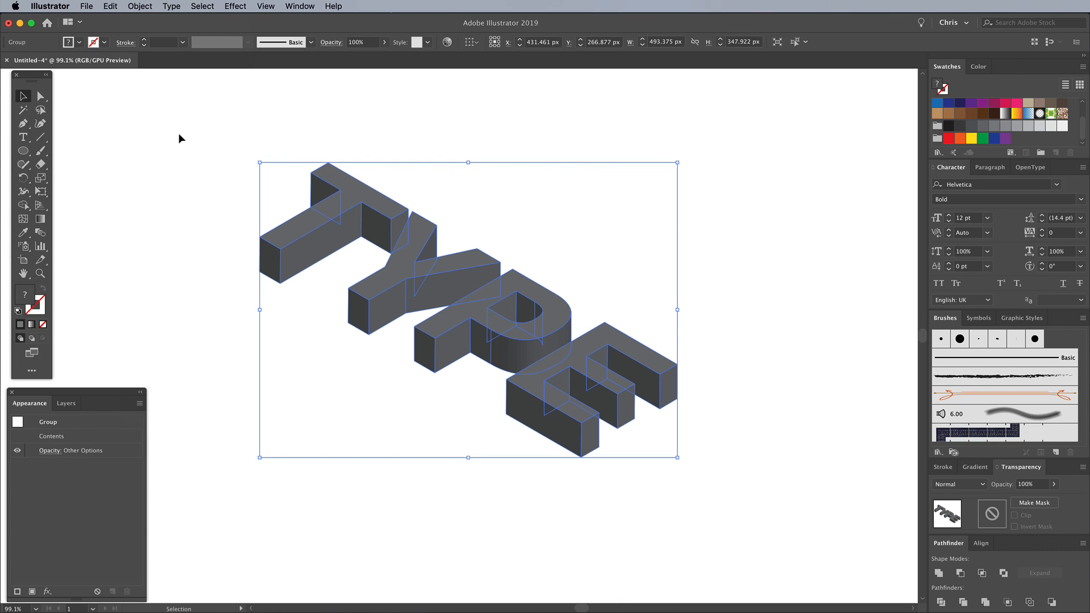
mouse_move(263, 197)
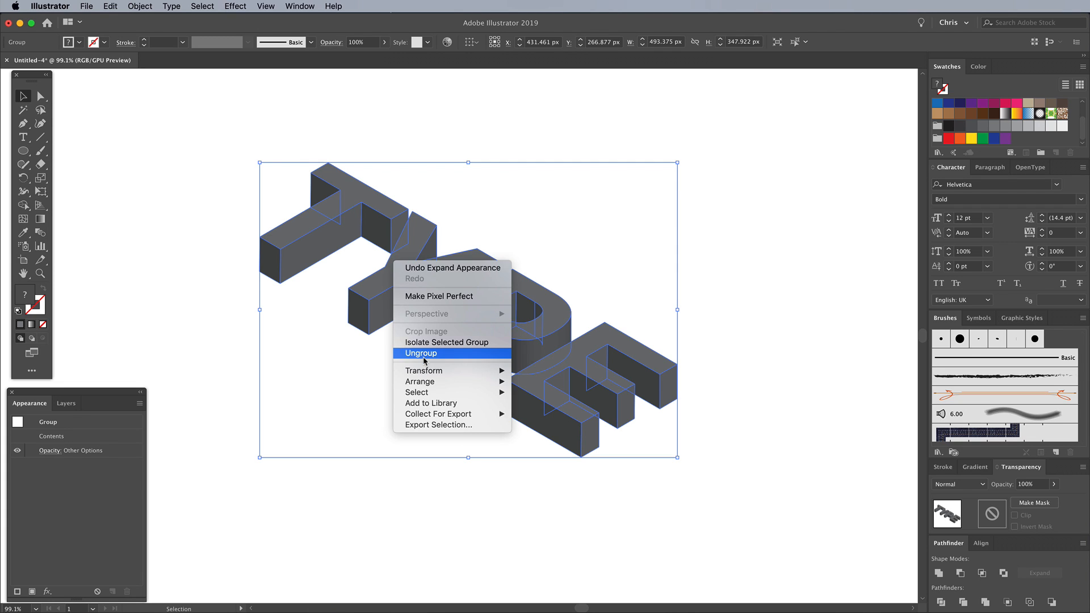
left_click(420, 353)
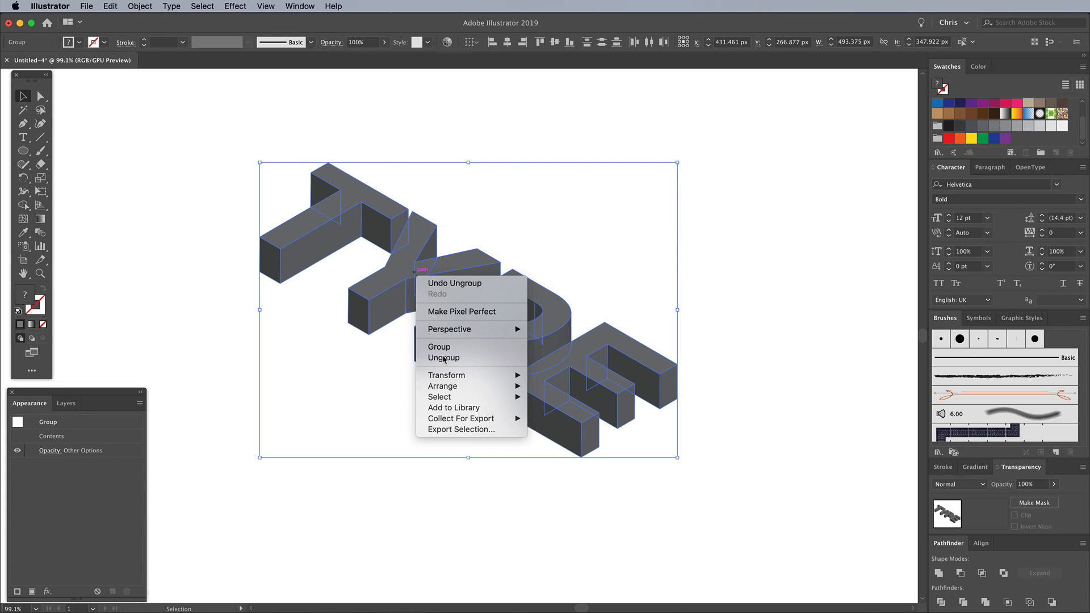
left_click(443, 357)
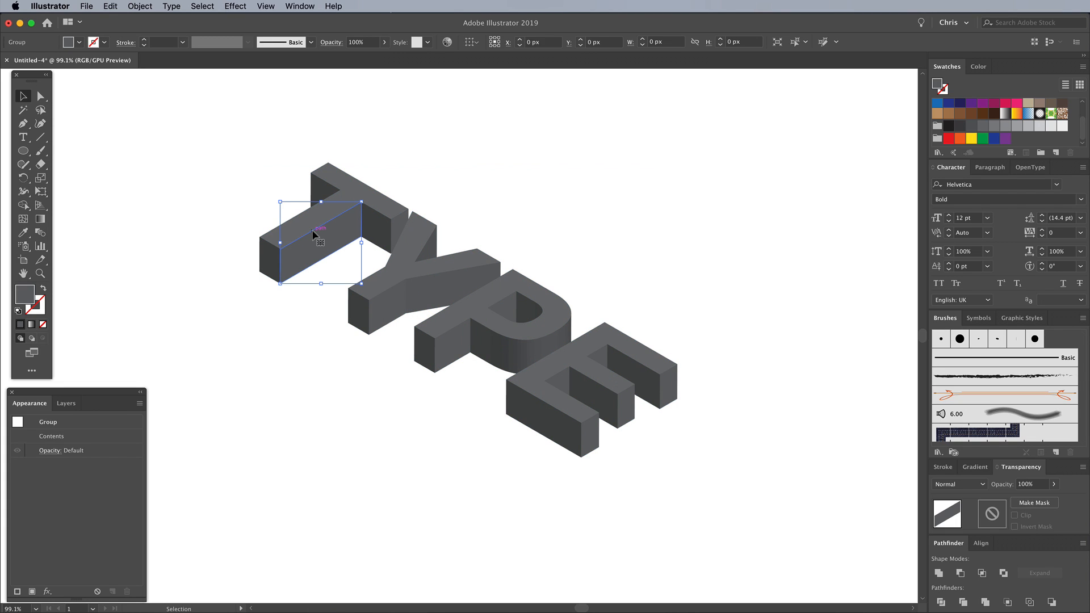
left_click(427, 251)
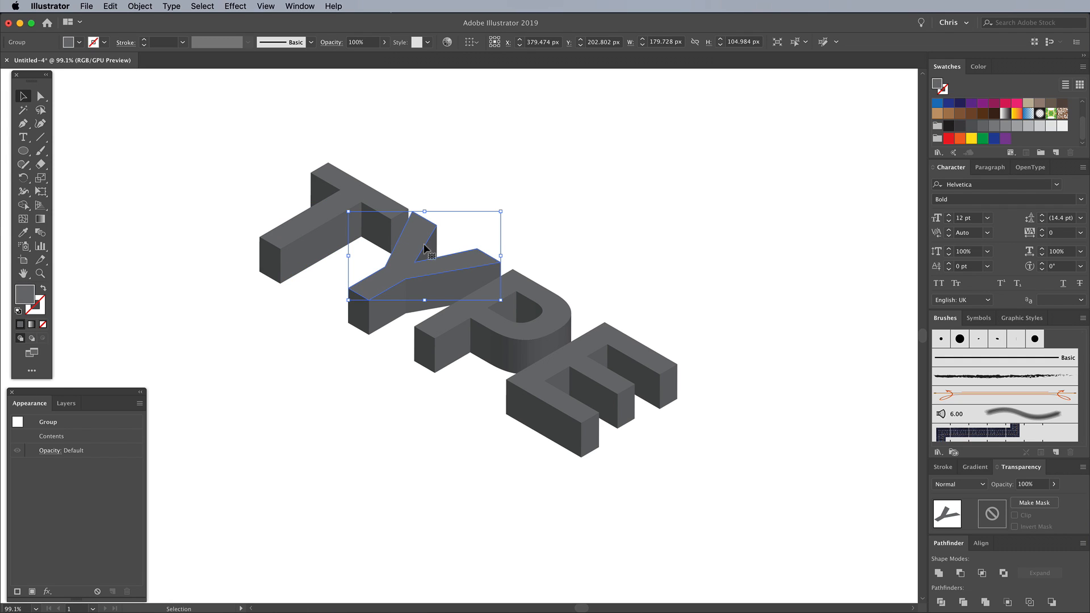
left_click(562, 245)
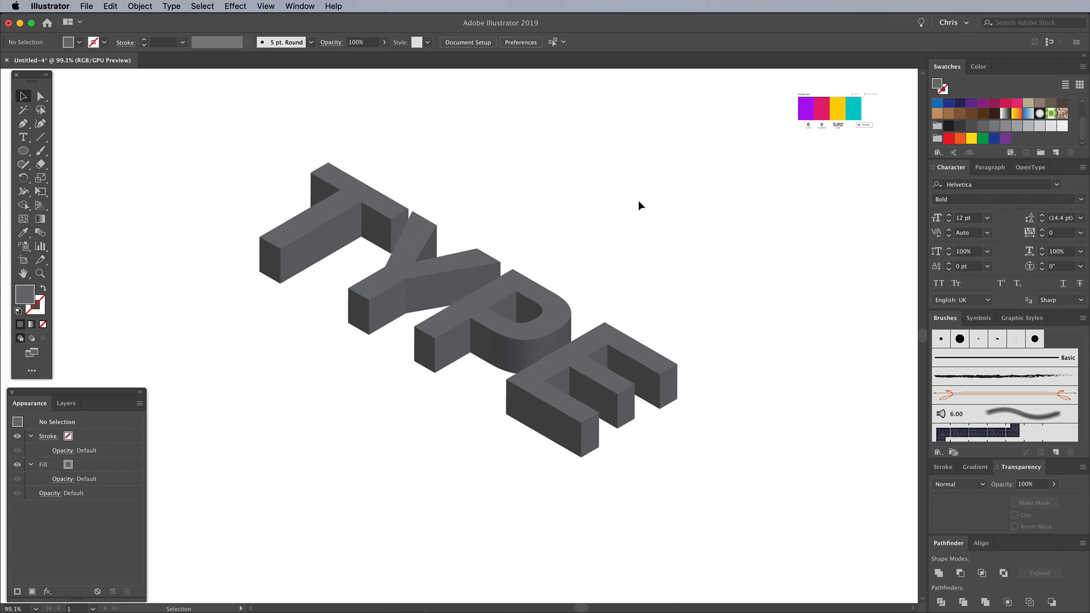
mouse_move(23, 151)
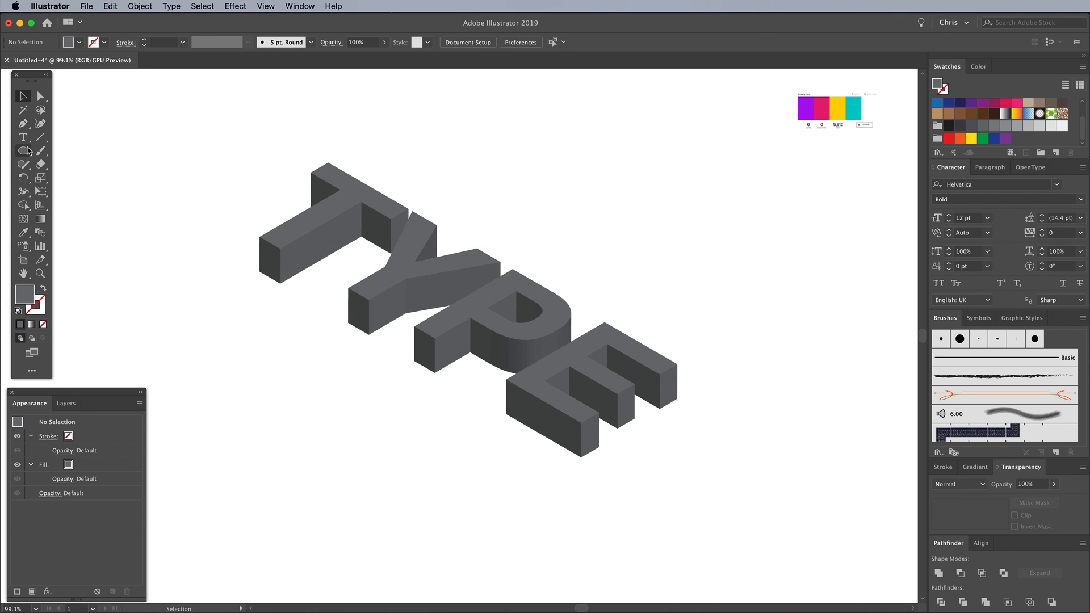
Draw a yellow rectangle, send it behind the lettering, and lock it.
left_click(23, 150)
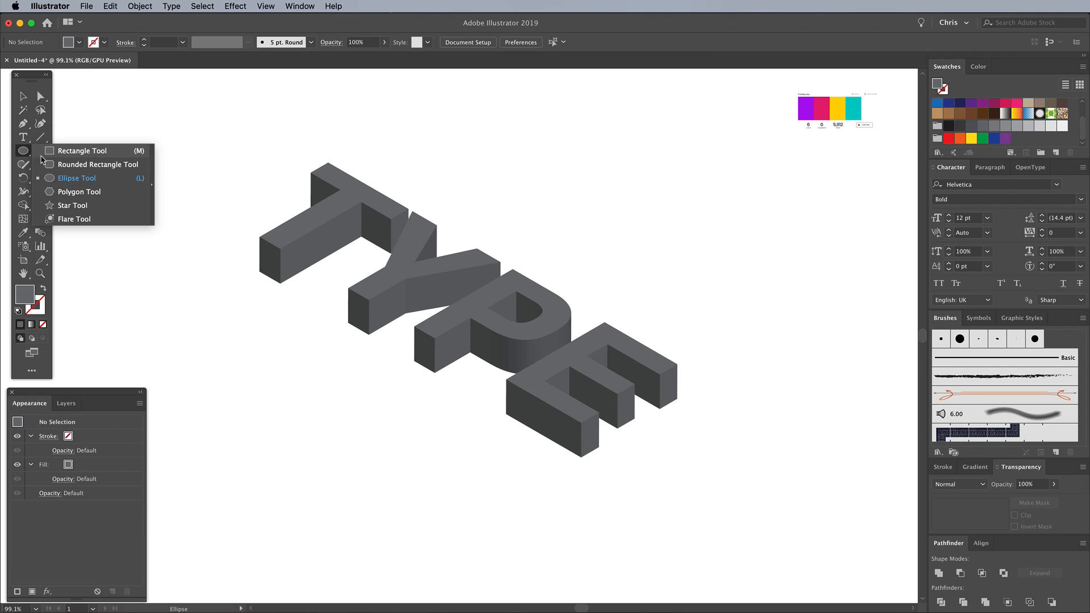
left_click(82, 150)
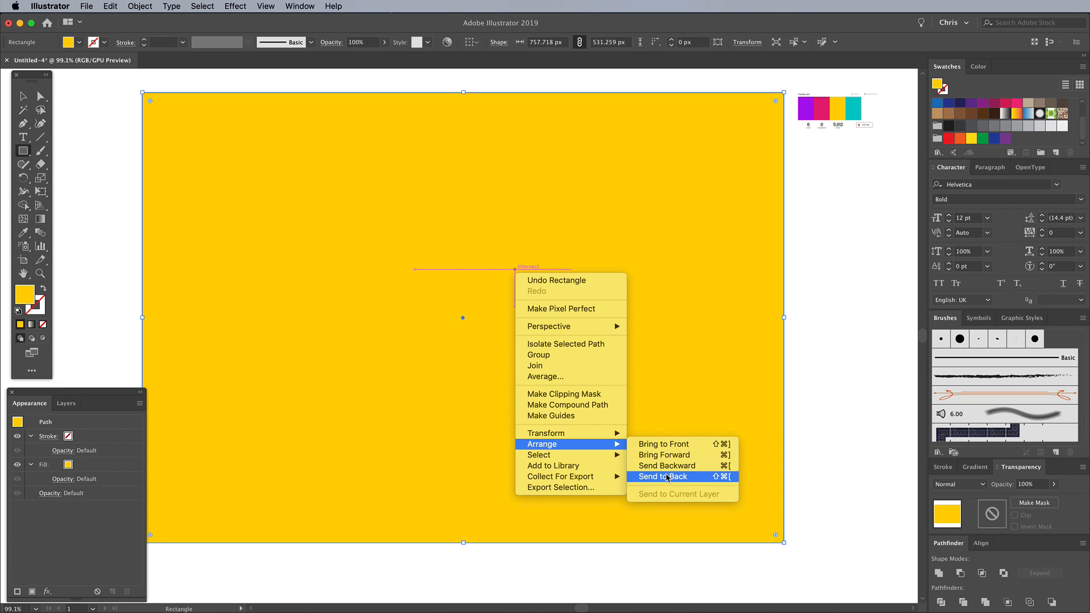
left_click(662, 477)
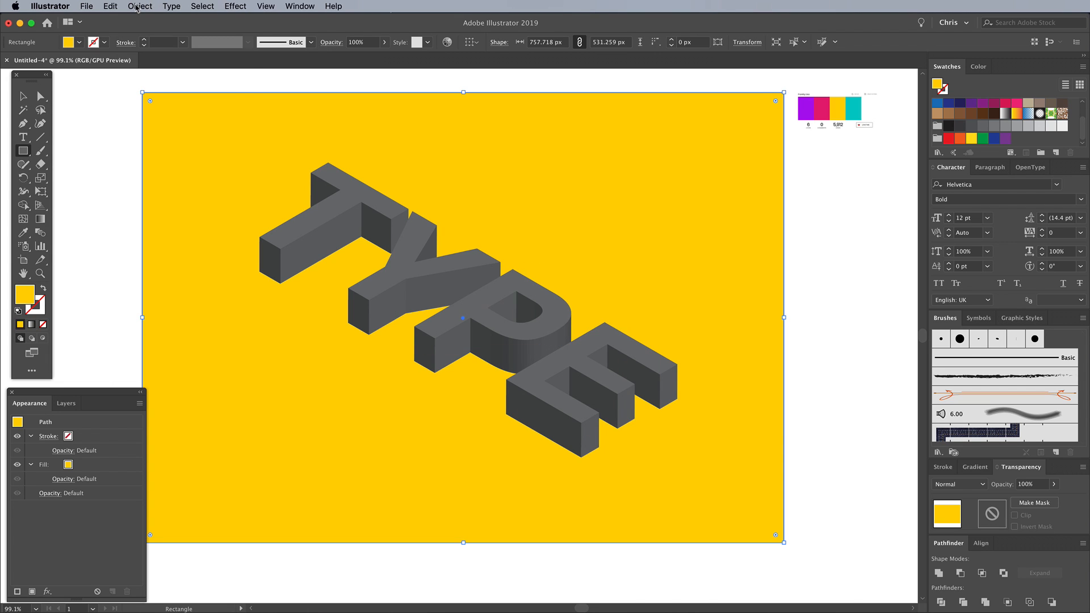
left_click(140, 6)
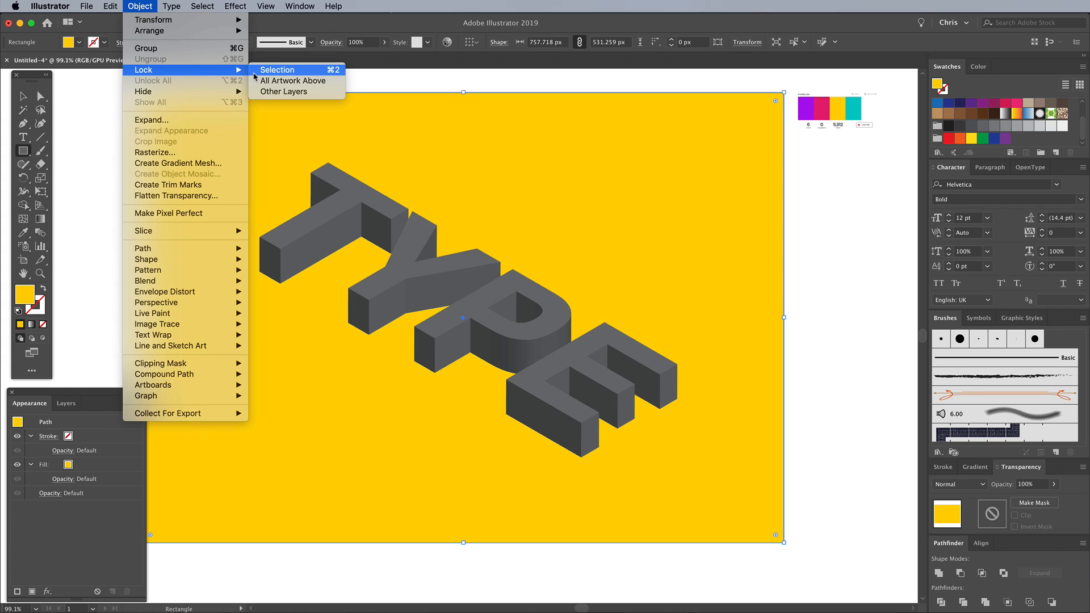
left_click(278, 69)
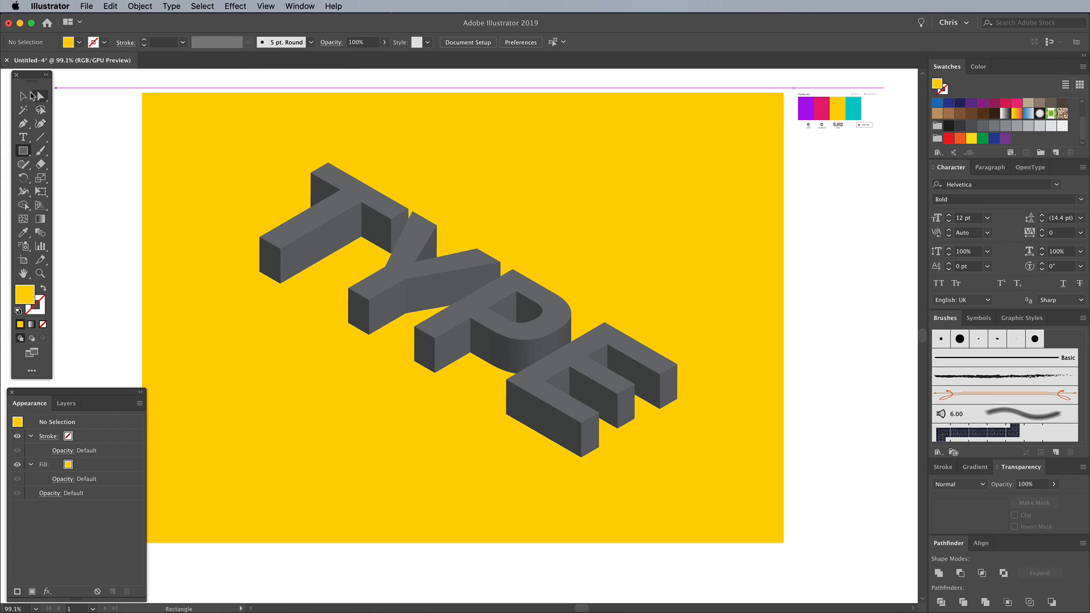
Select the lettering and sample the teal palette swatch onto the letter tops.
left_click(351, 201)
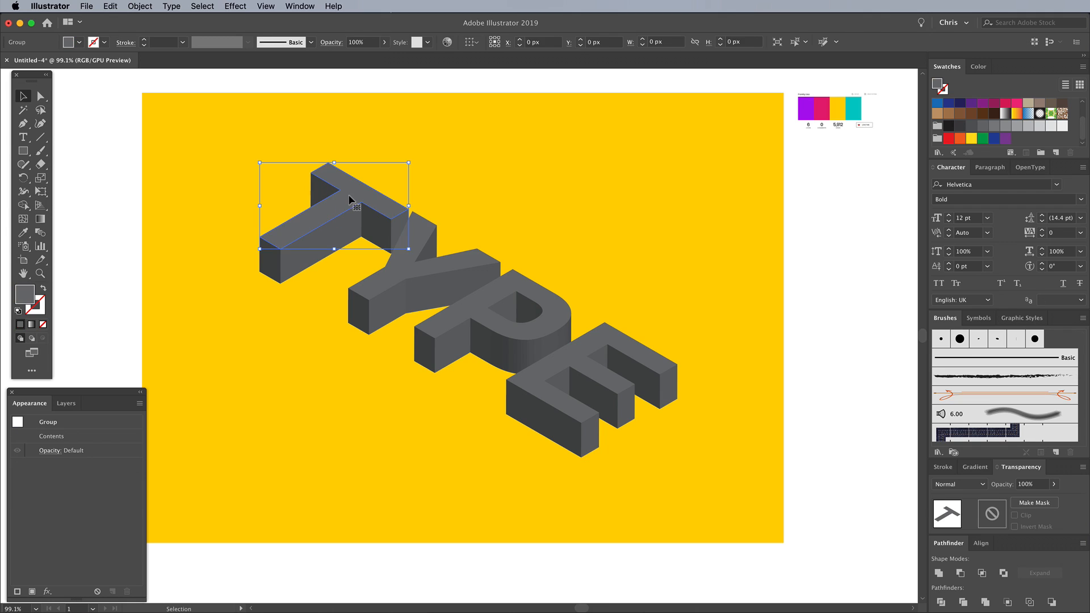
left_click(493, 303)
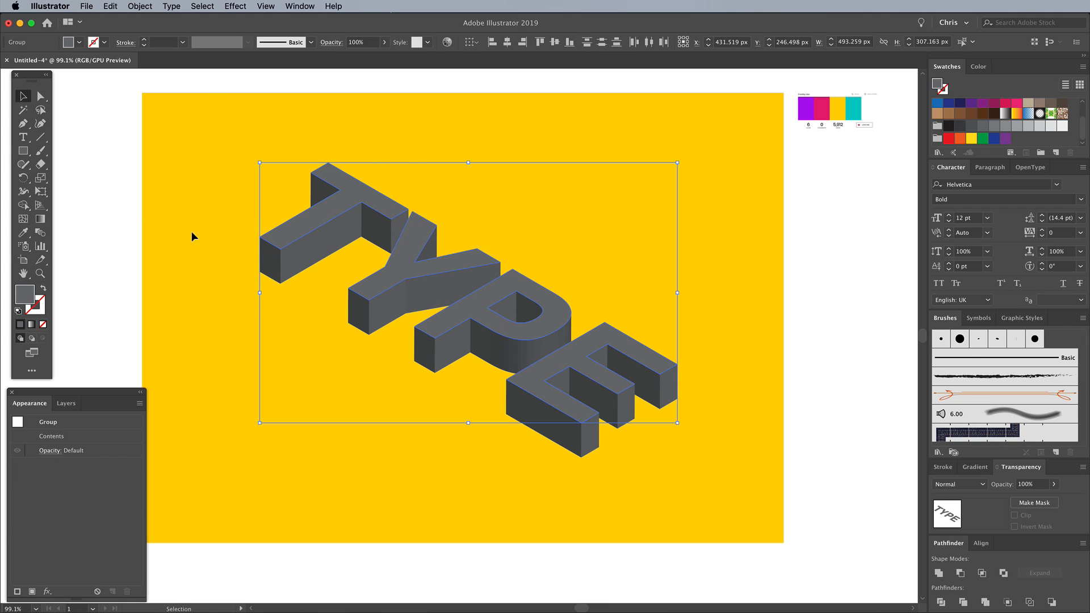
left_click(22, 233)
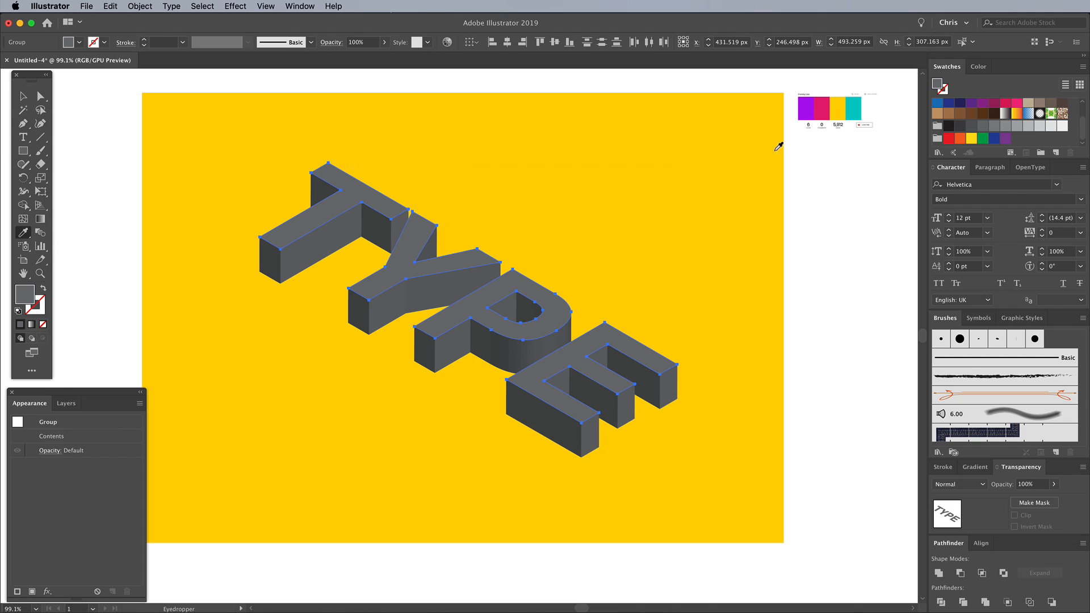
left_click(855, 108)
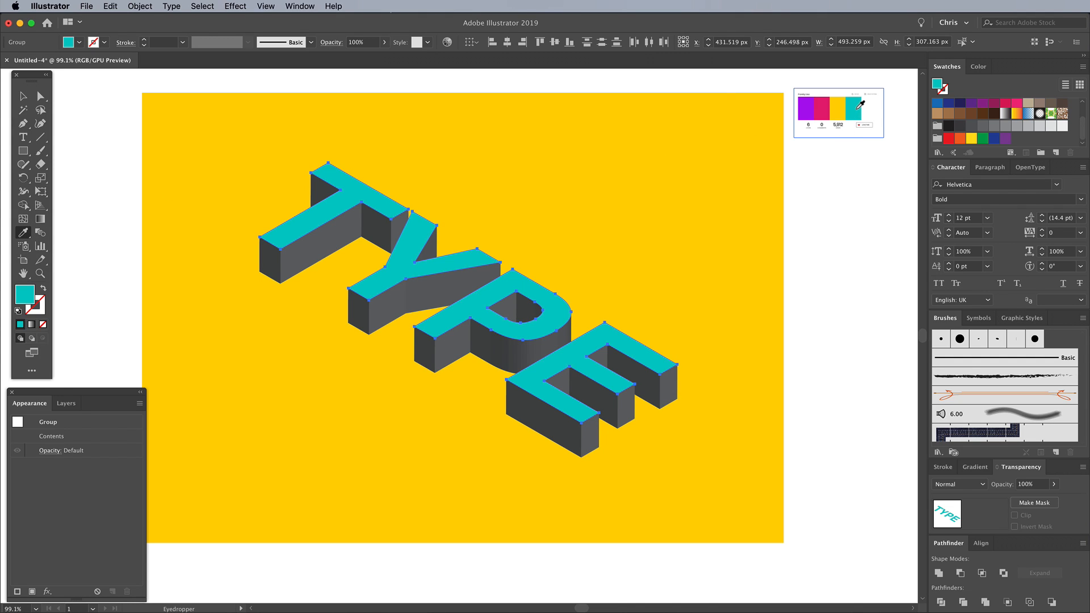
left_click(24, 96)
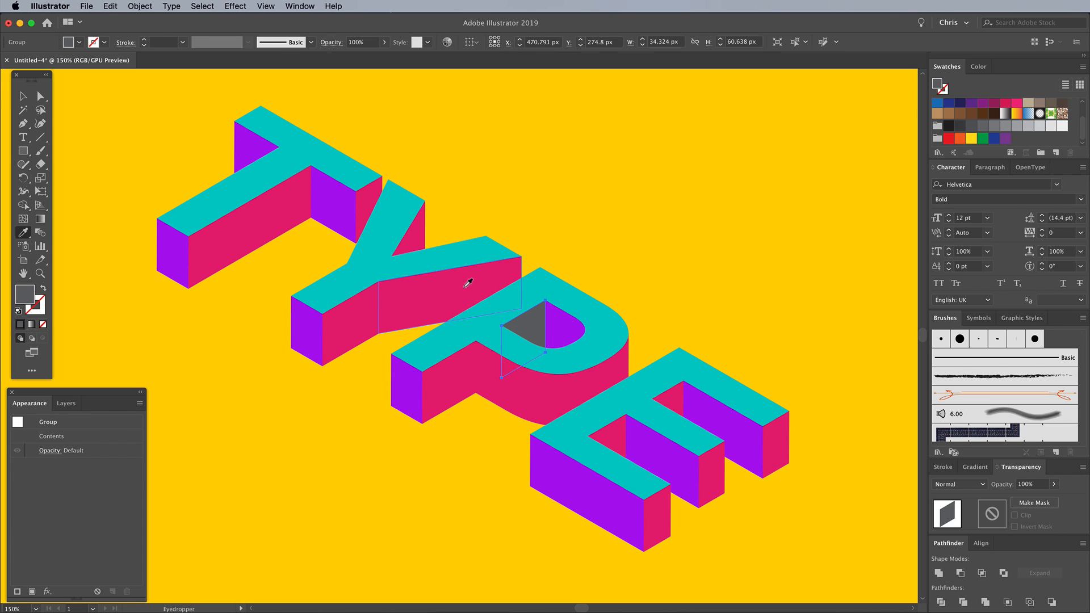
Outline all lettering faces with a black 2 pt stroke and review the result.
left_click(632, 206)
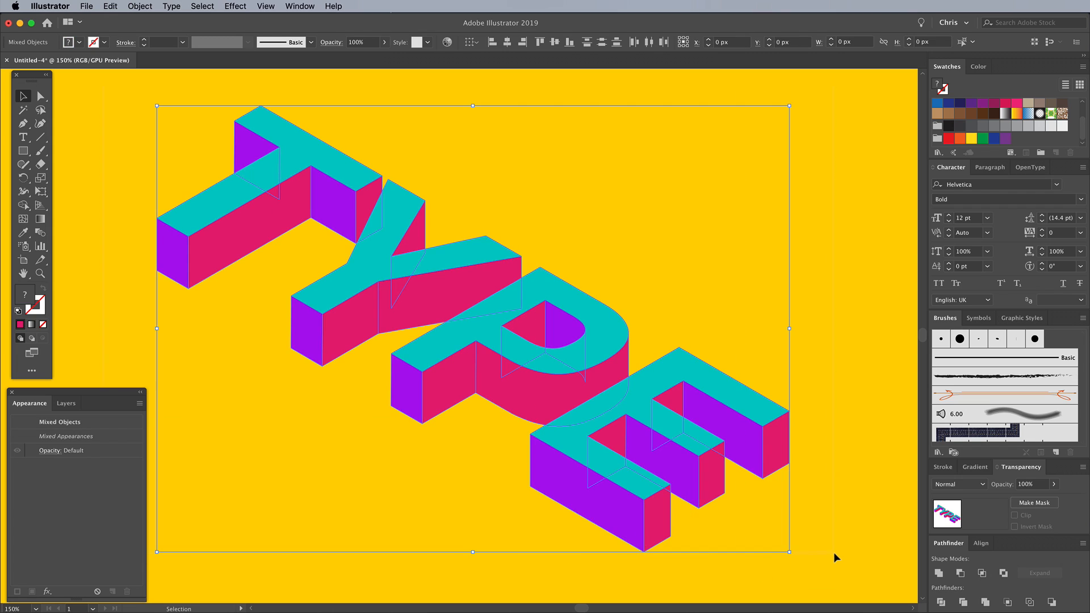
left_click(978, 66)
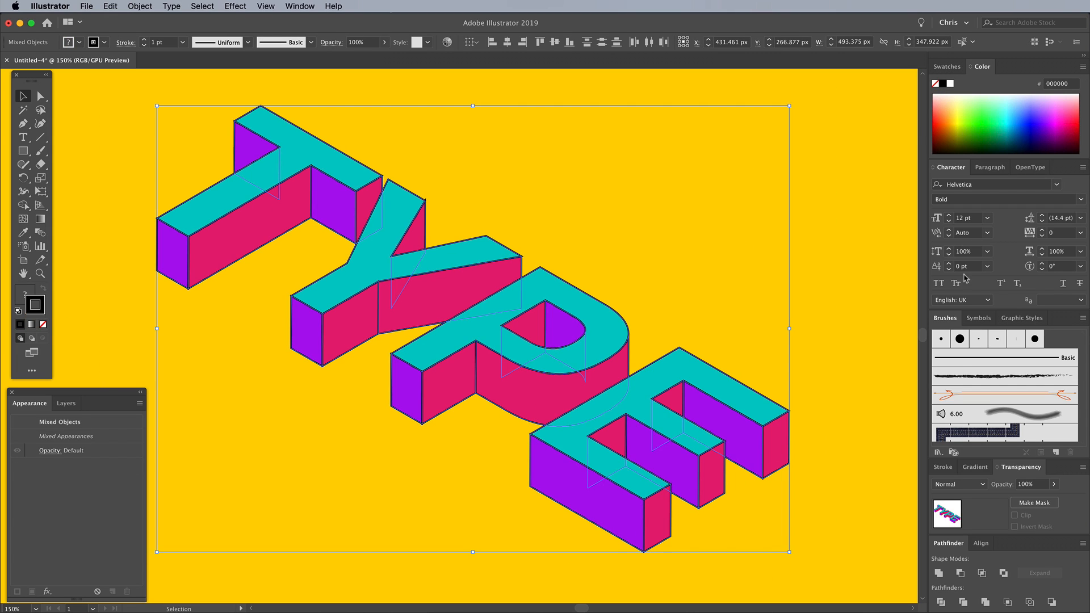
left_click(943, 419)
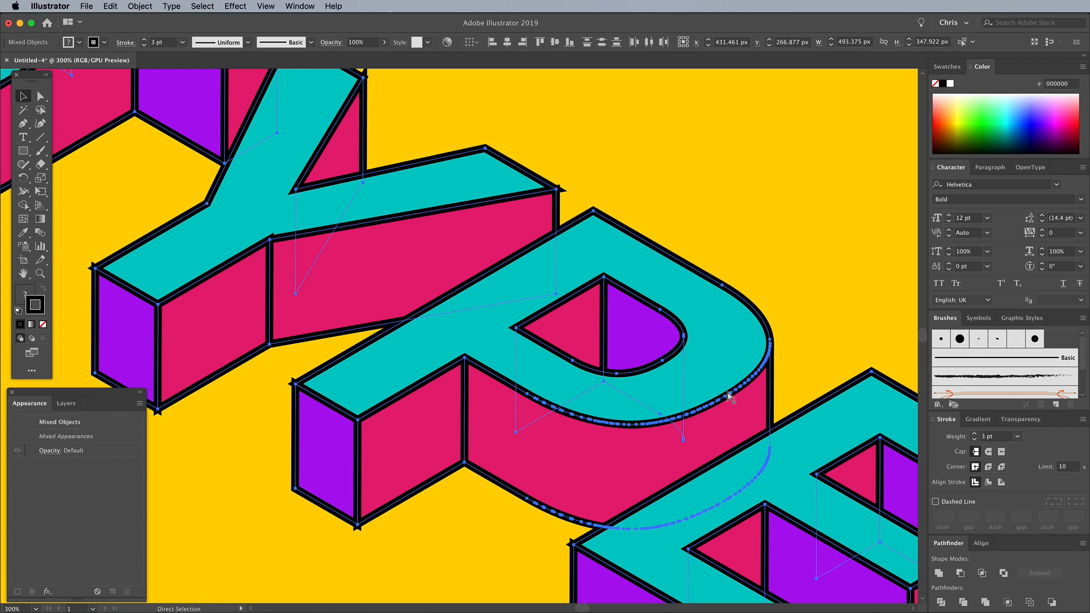
left_click(975, 439)
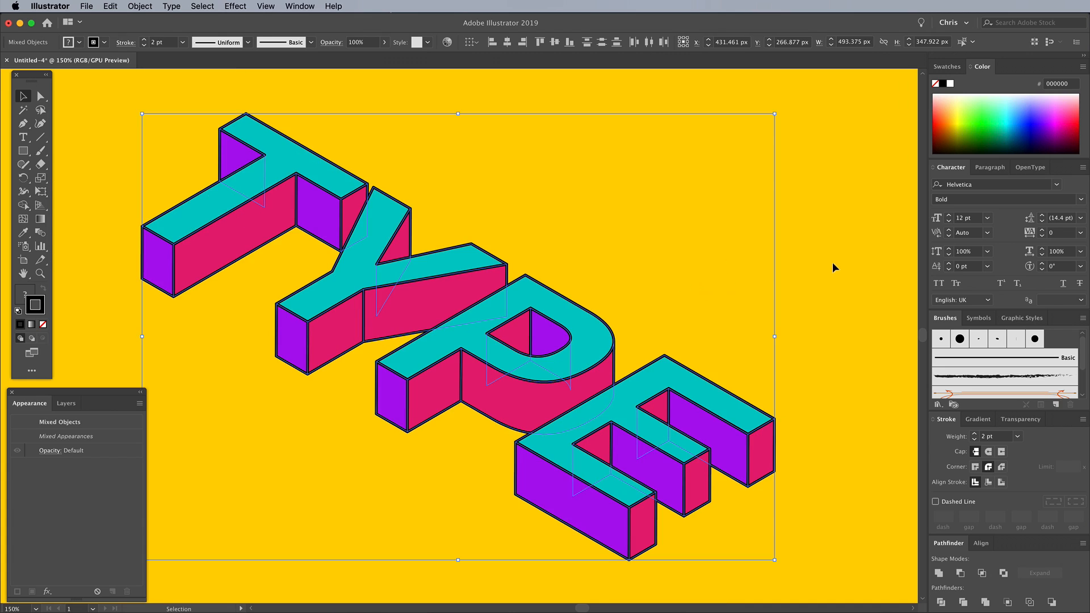
left_click(757, 266)
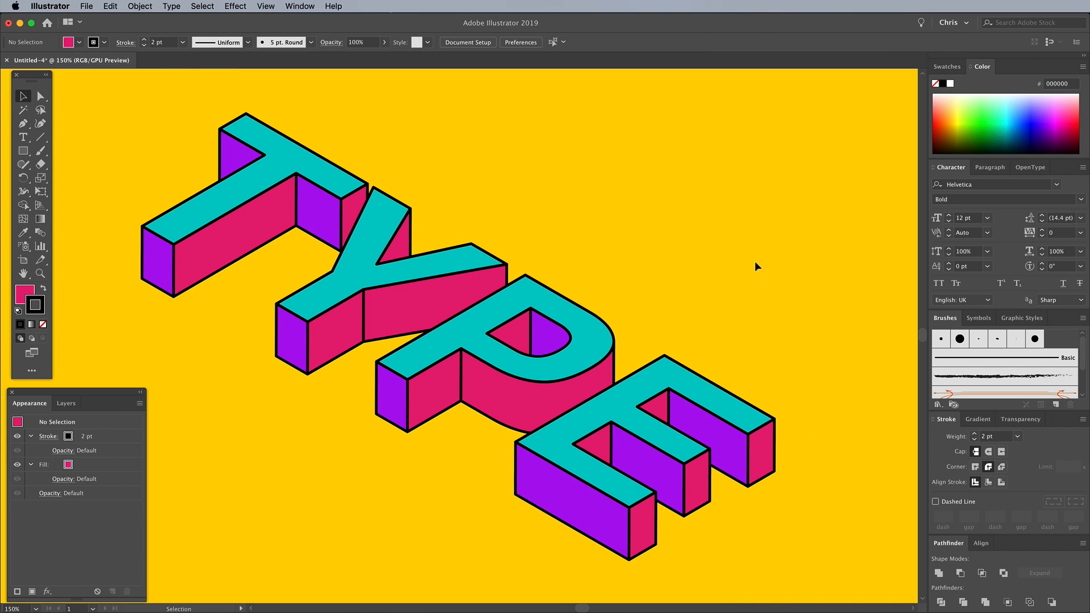
mouse_move(738, 267)
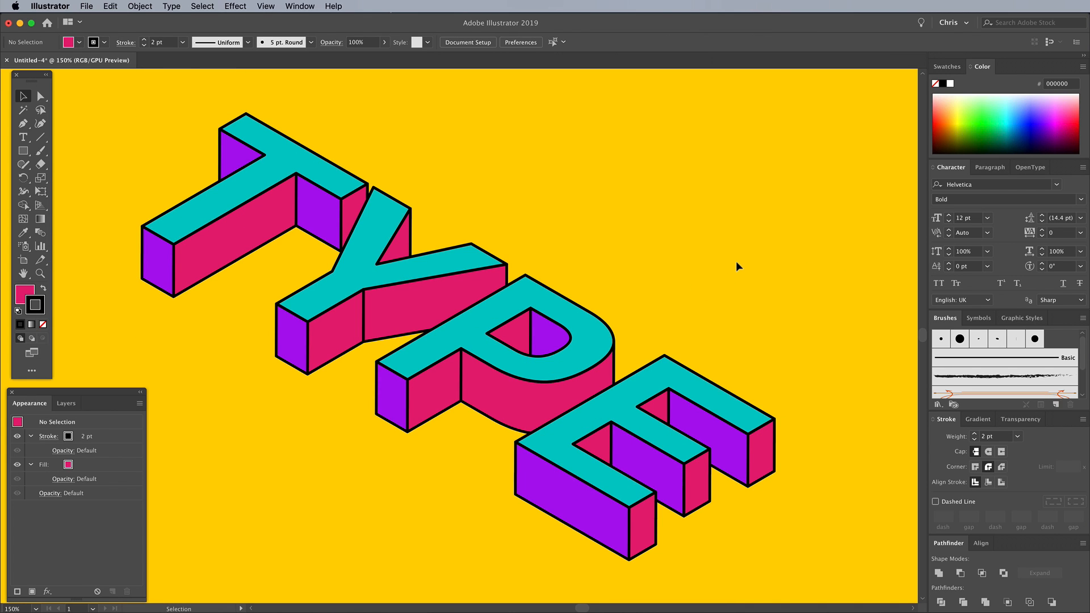
left_click(316, 153)
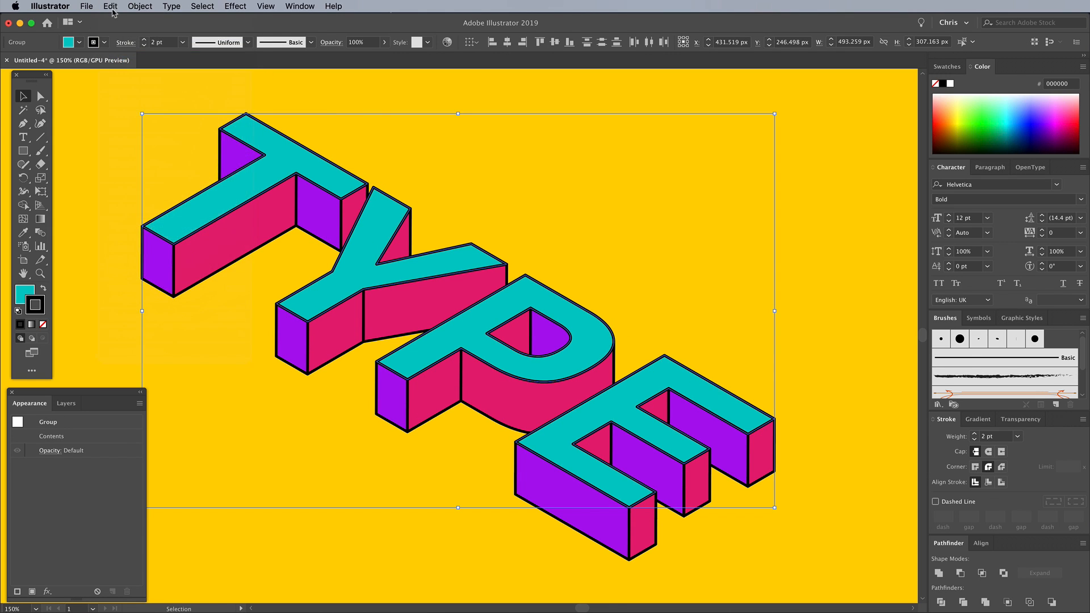
mouse_move(59, 201)
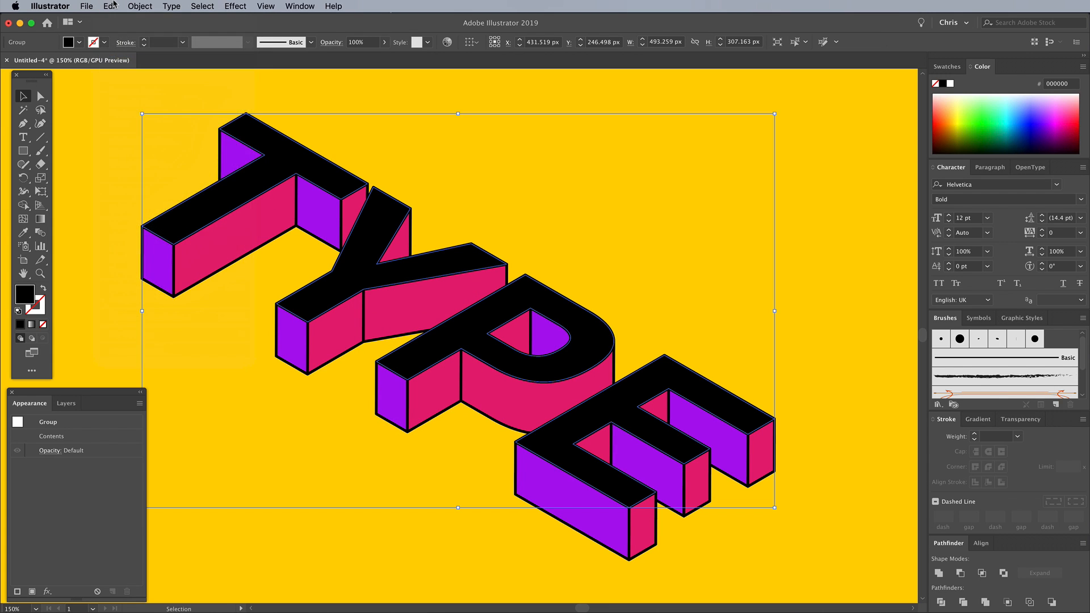
mouse_move(137, 87)
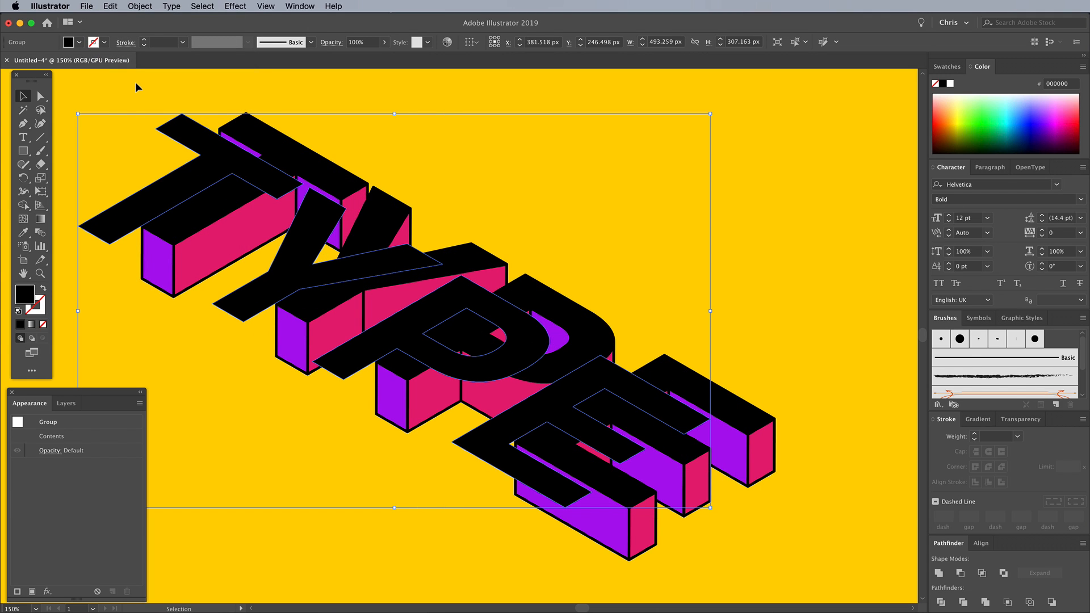
mouse_move(224, 124)
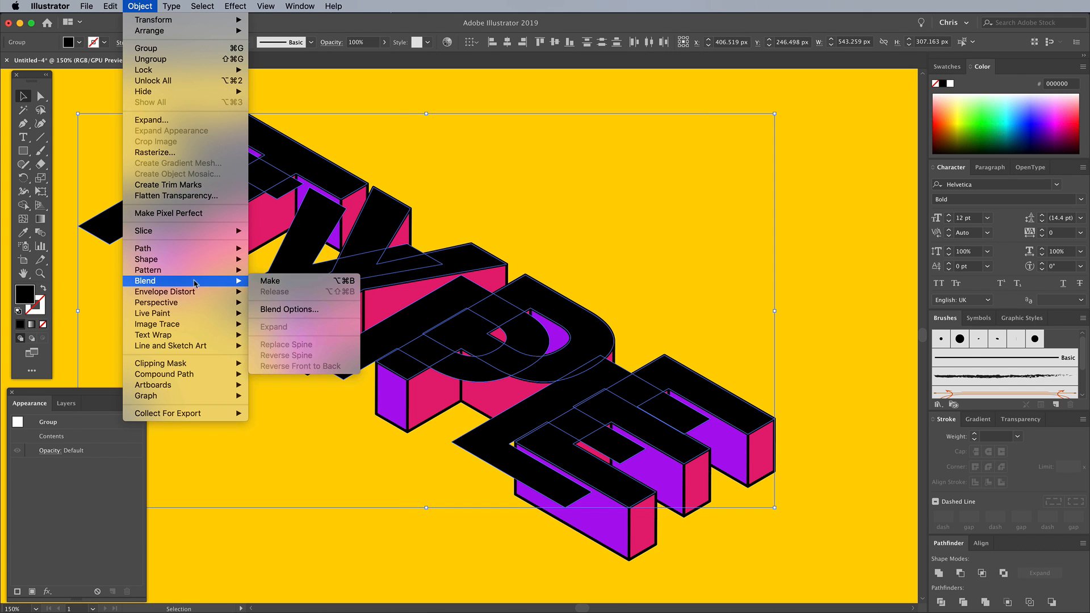
Blend the two black letter copies using Specified Steps.
left_click(270, 280)
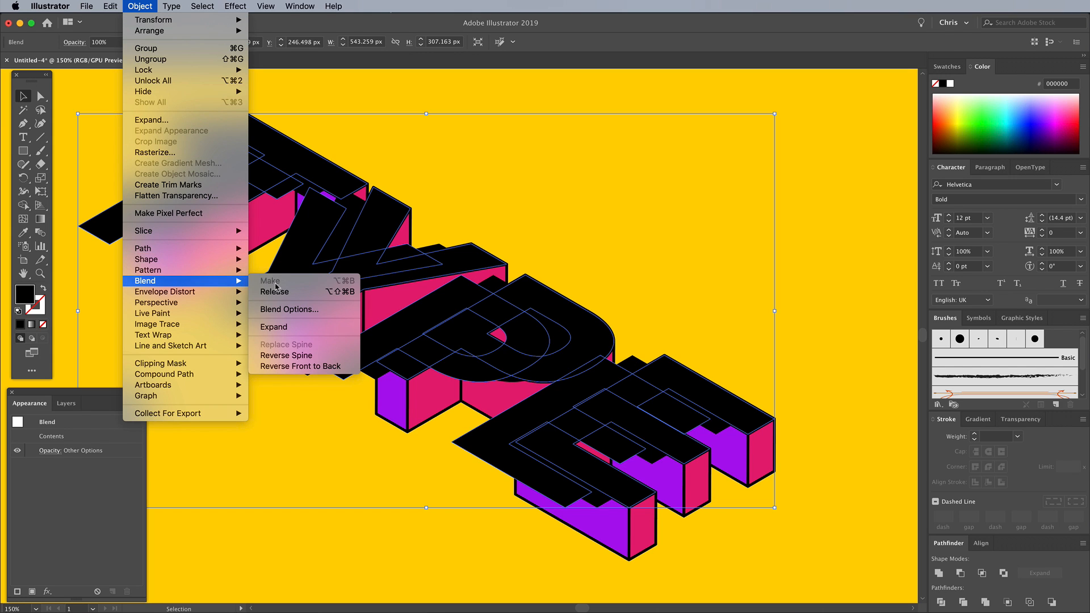
left_click(287, 310)
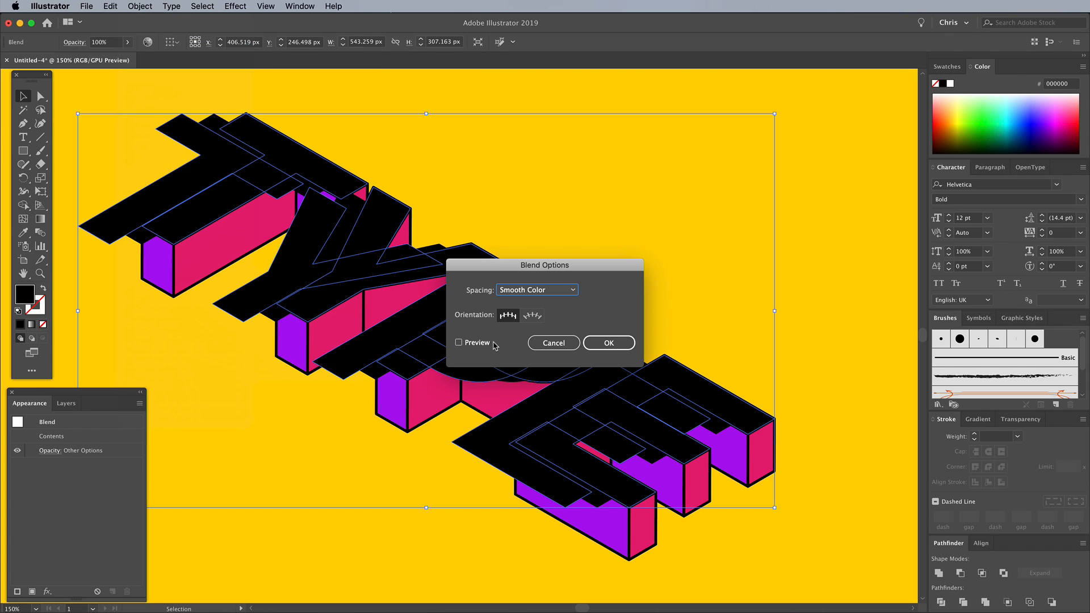
left_click(535, 290)
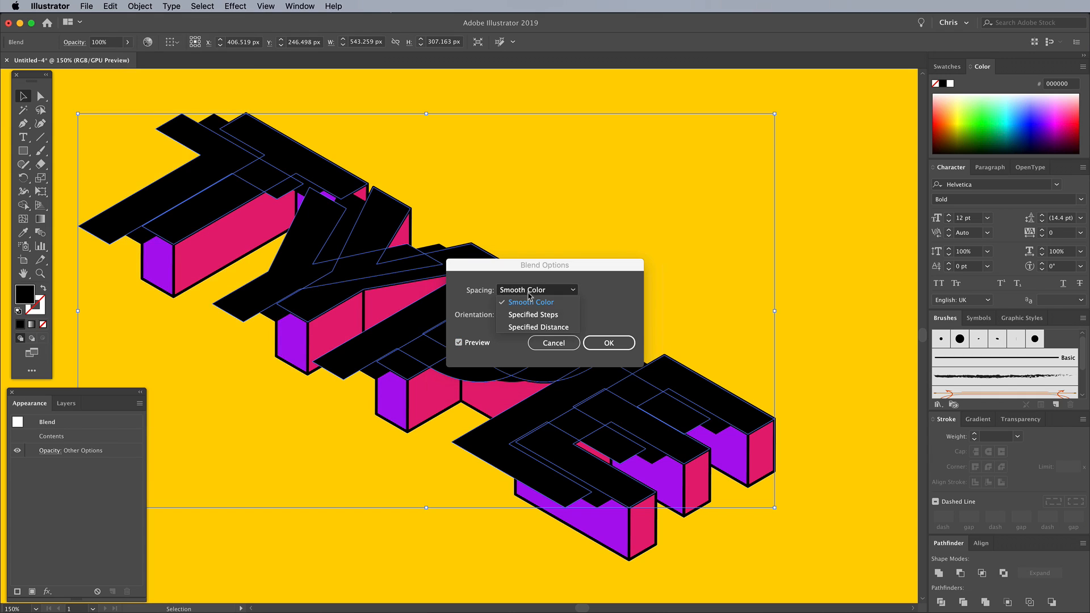
left_click(533, 314)
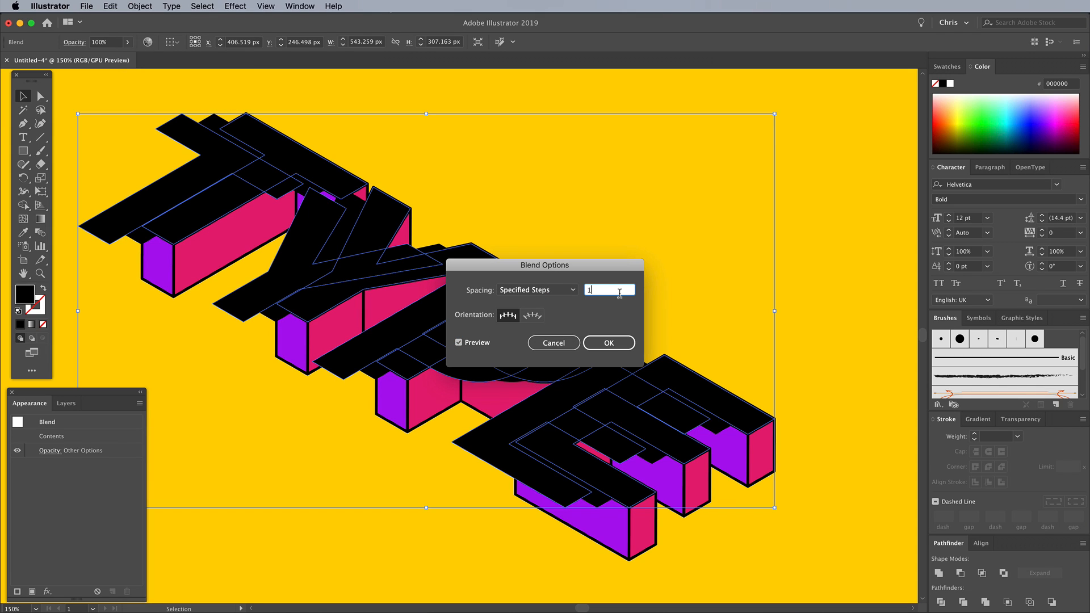
left_click(607, 342)
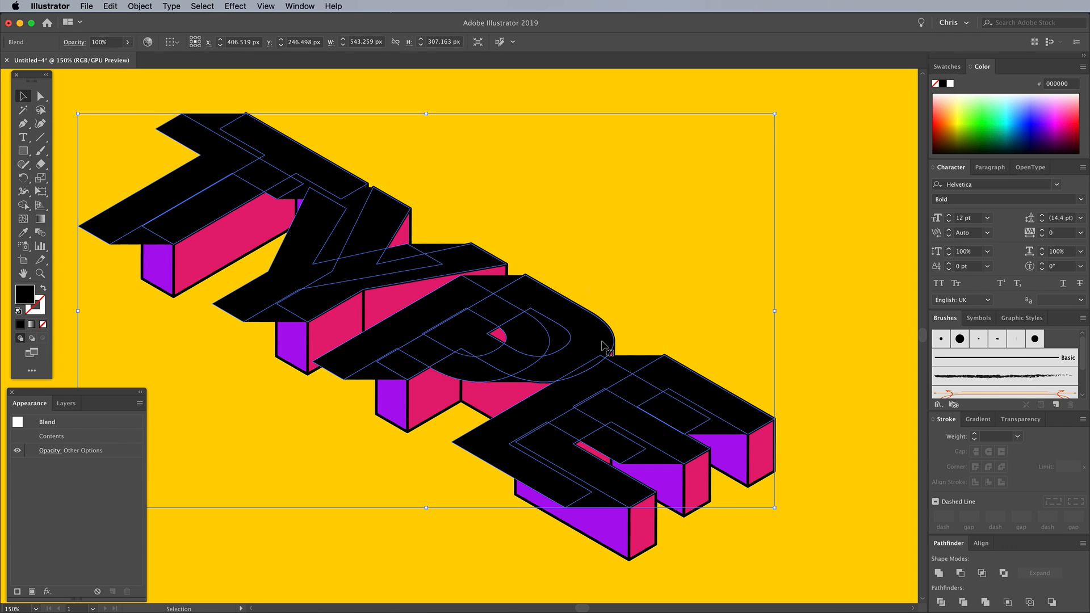
Expand the blend and unite it in Pathfinder into one shadow shape.
left_click(140, 6)
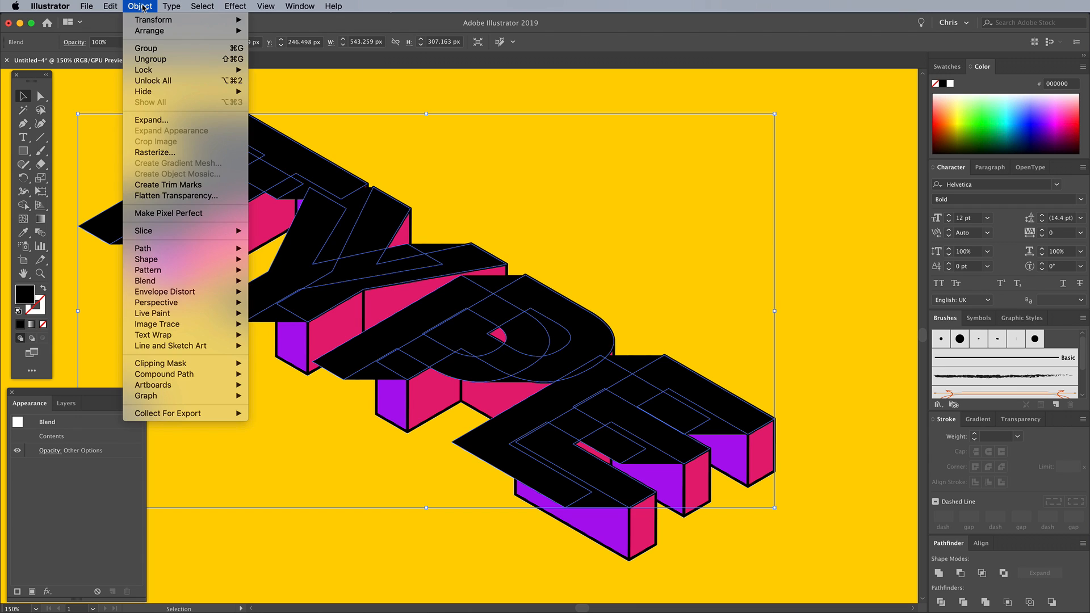
left_click(151, 120)
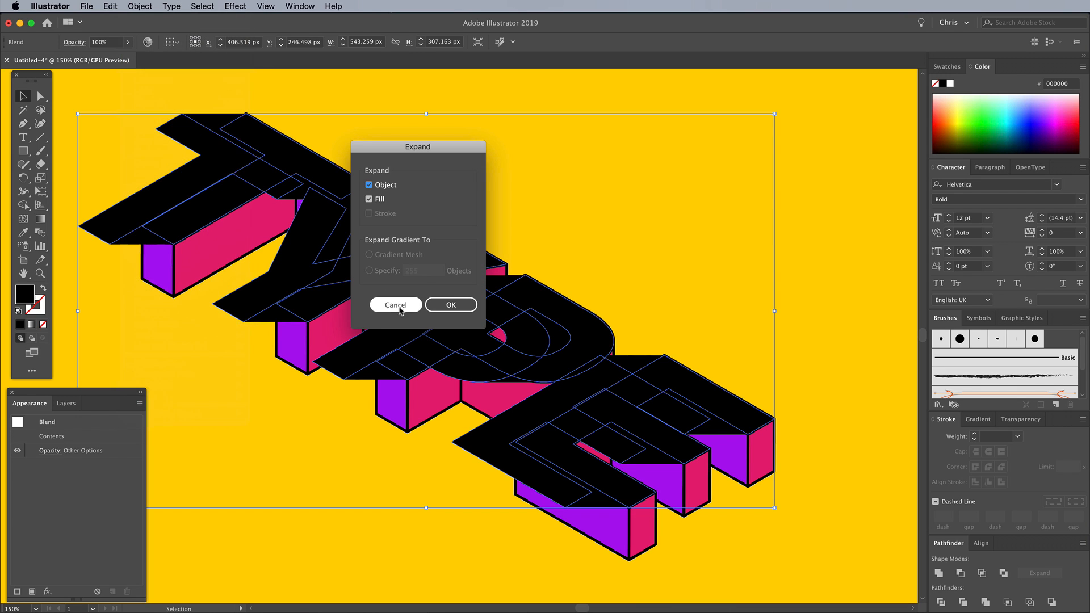
left_click(451, 304)
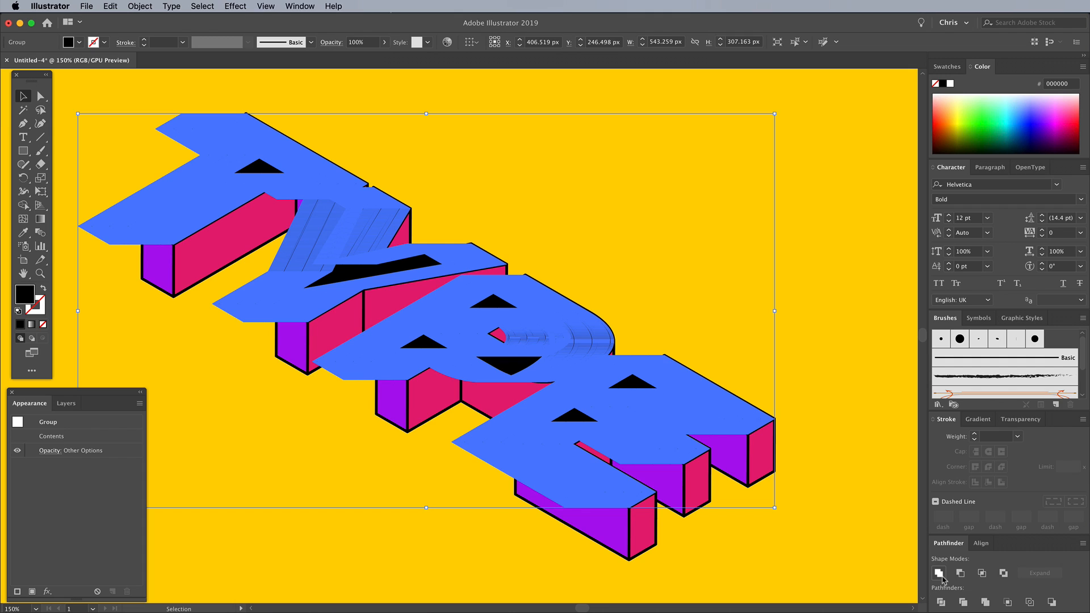
left_click(939, 573)
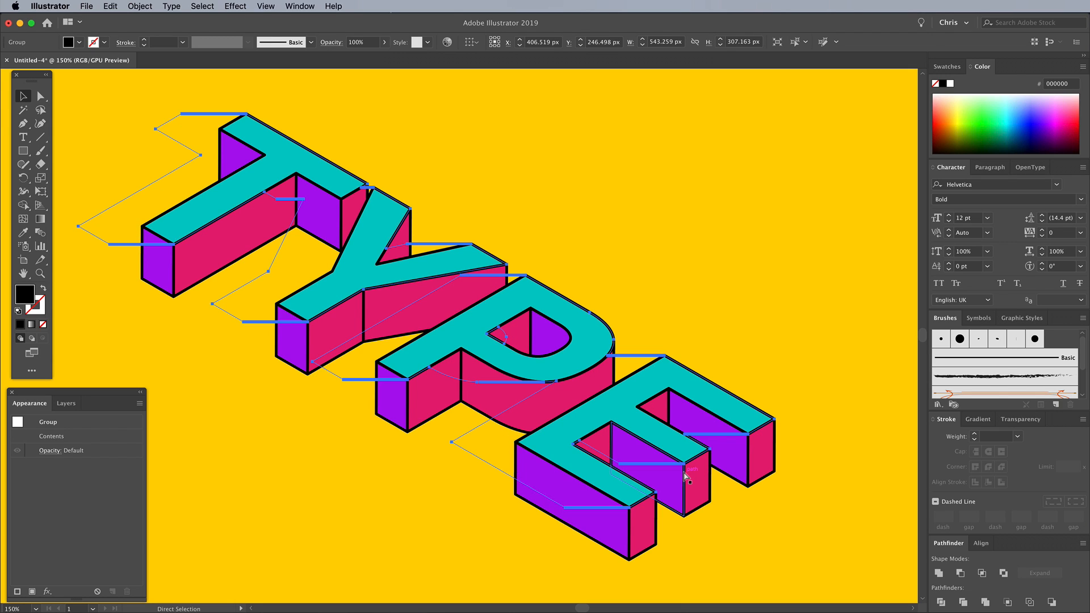
Make the black long shadow translucent so it reads as a darker yellow shade.
left_click(23, 96)
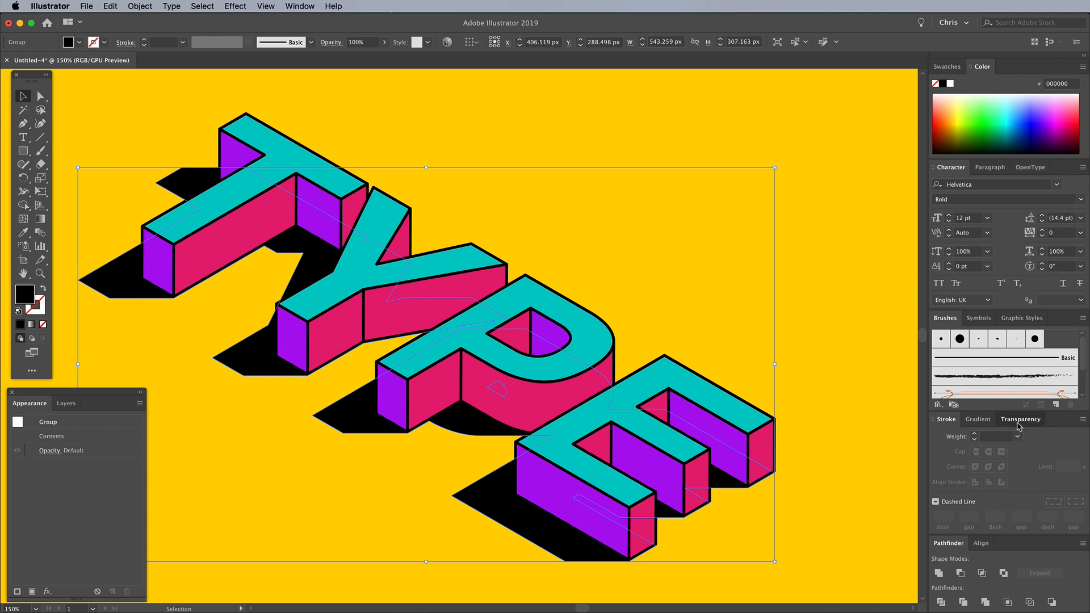
left_click(1019, 418)
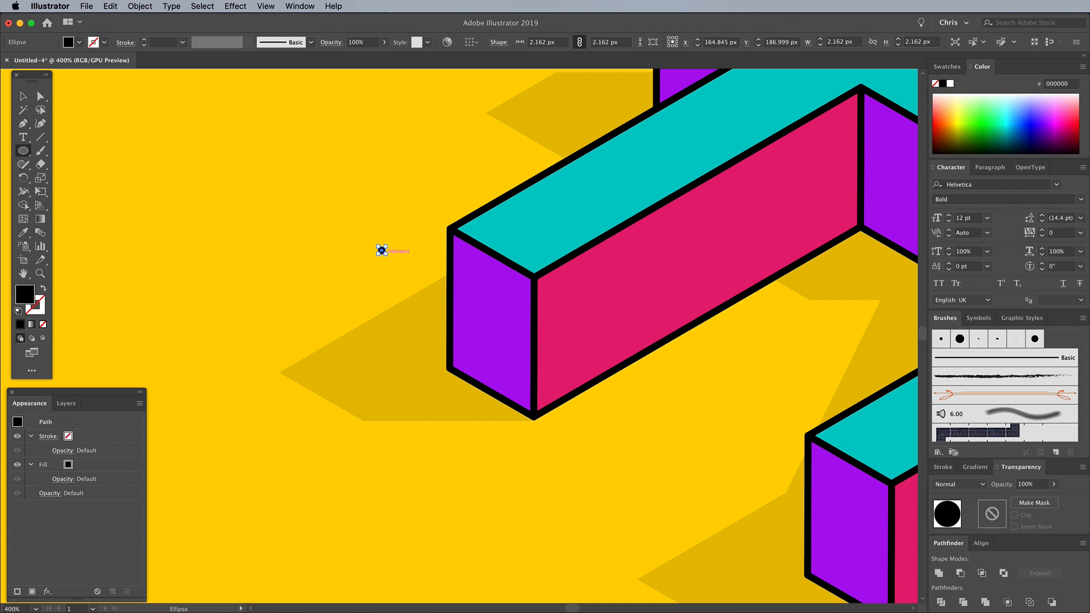
Make the dot a Brick by Row pattern swatch with 4 px tile width and height.
left_click(140, 6)
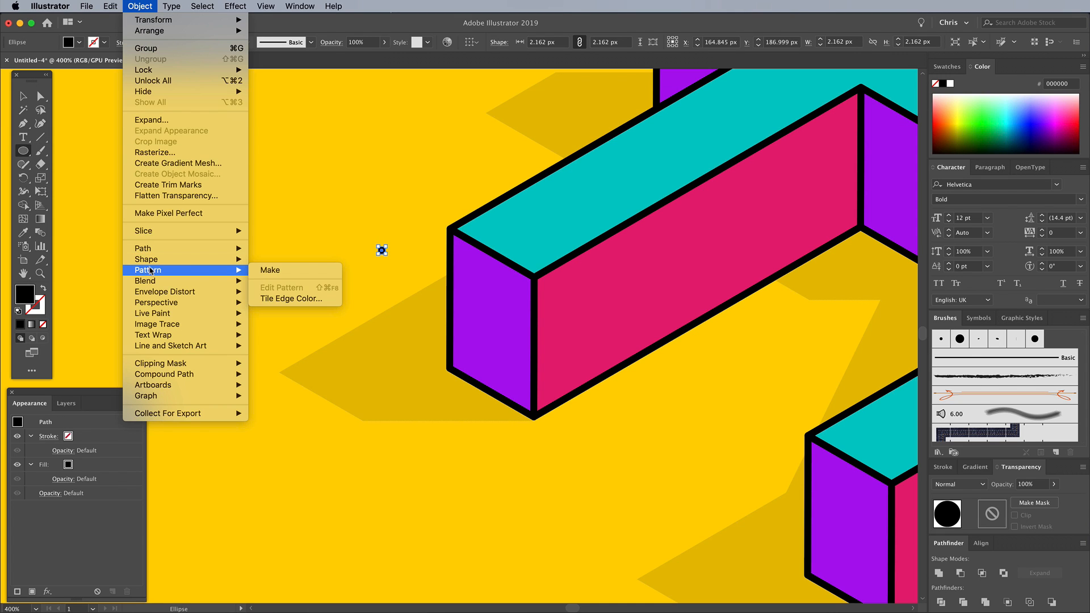
left_click(270, 269)
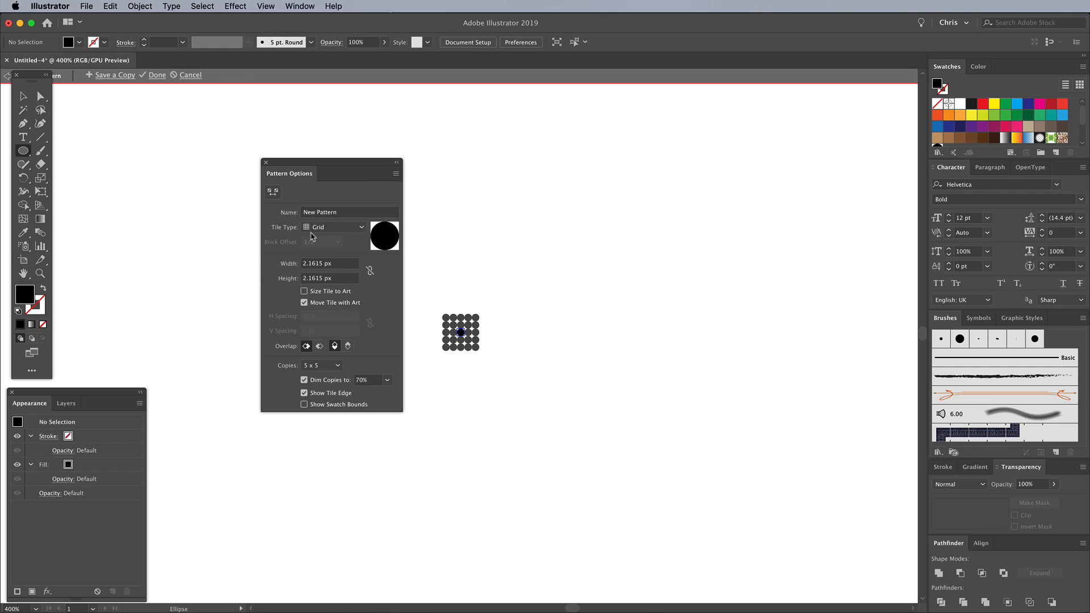
left_click(334, 227)
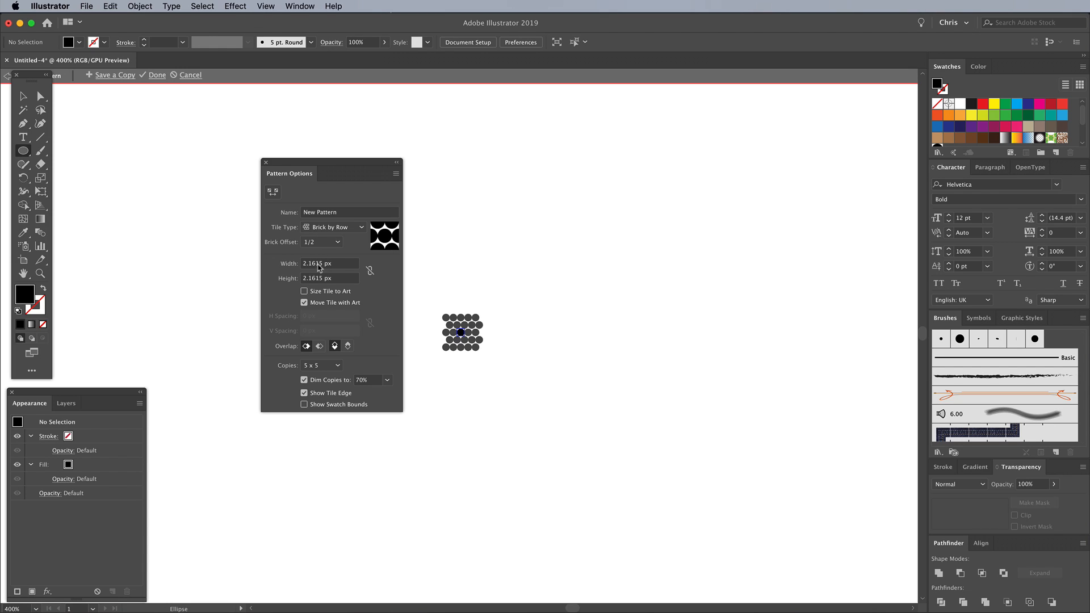
triple_click(329, 263)
type("4")
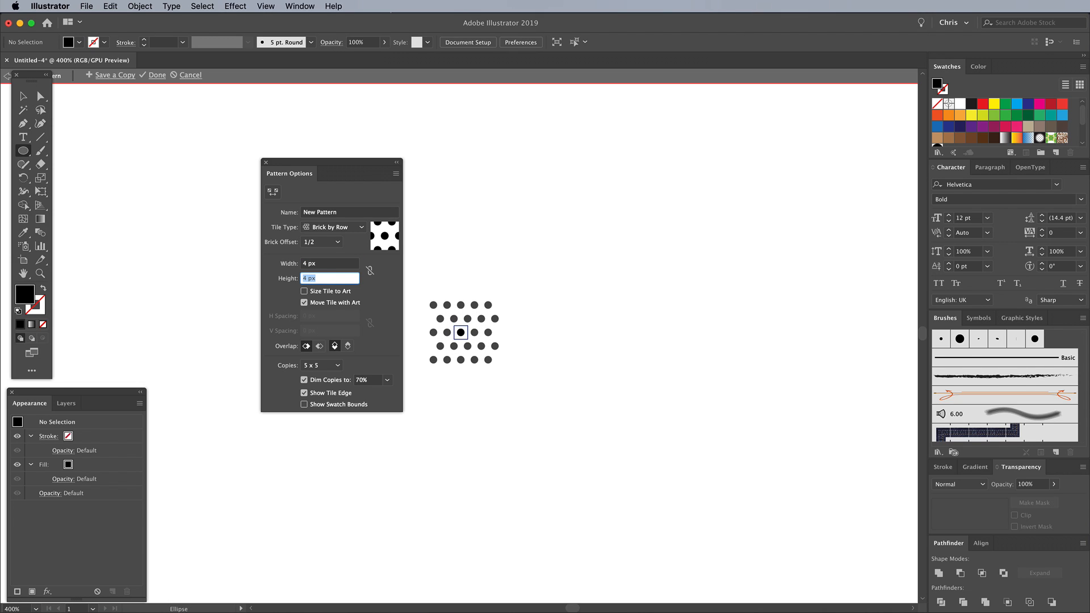
left_click(155, 75)
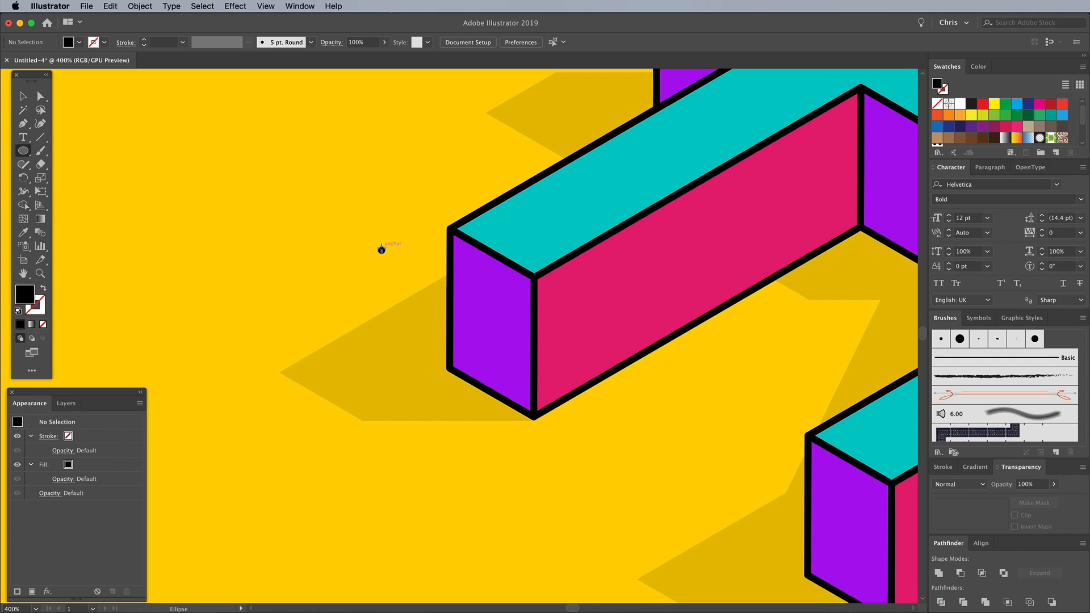
mouse_move(380, 249)
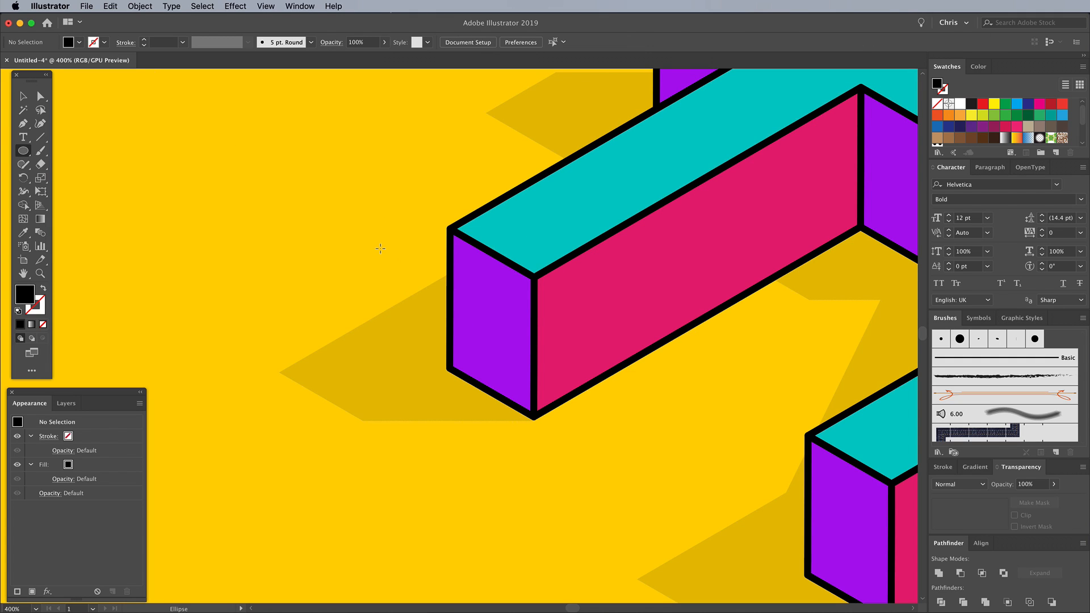
Fill the T's purple end face with the dot pattern, then select the triangular purple face behind.
left_click(22, 96)
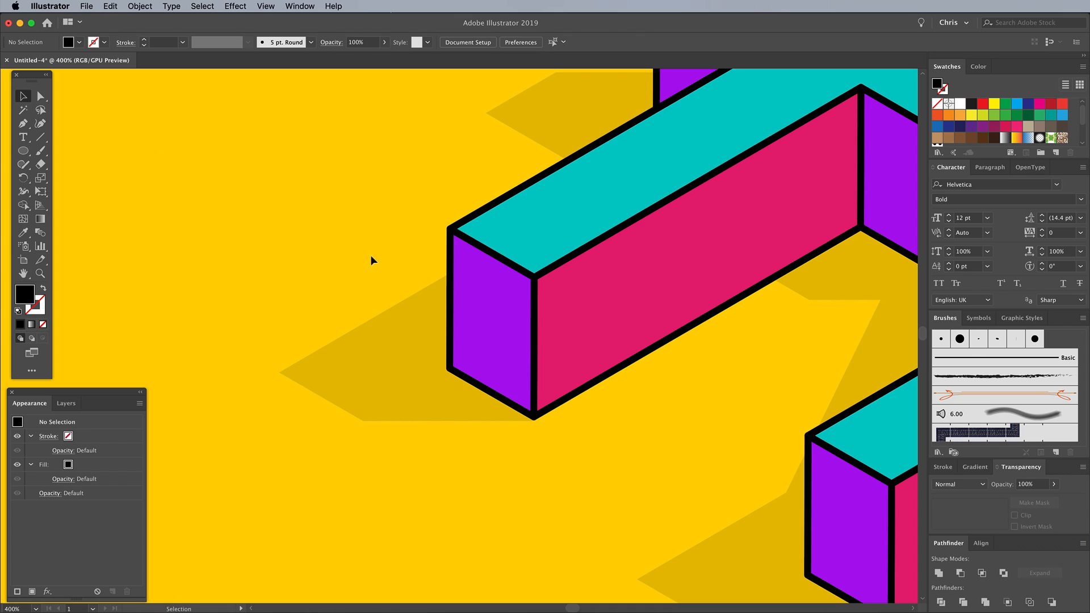
left_click(487, 334)
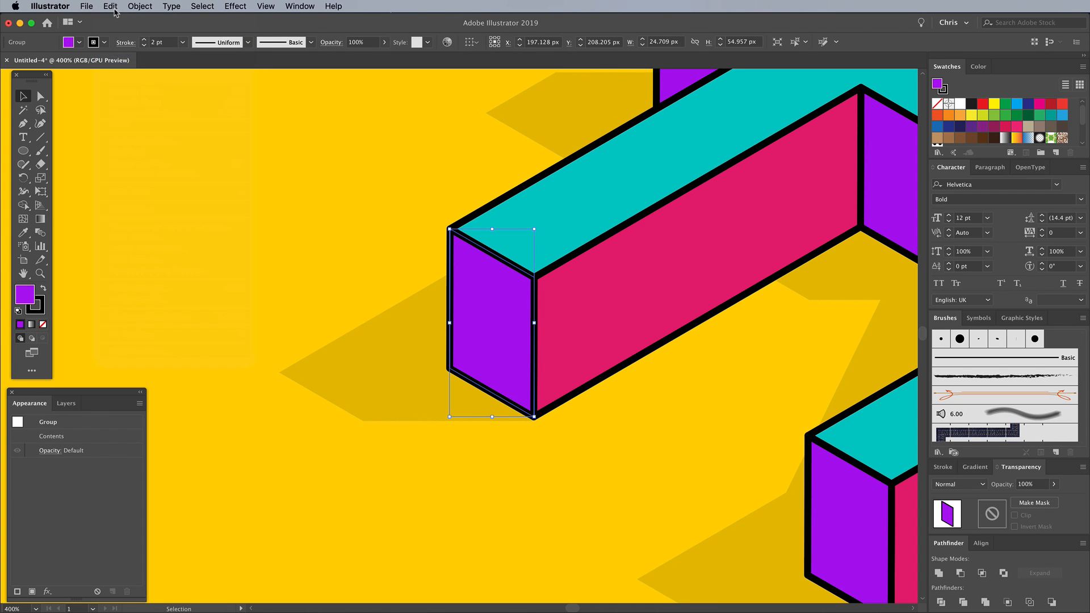
mouse_move(127, 82)
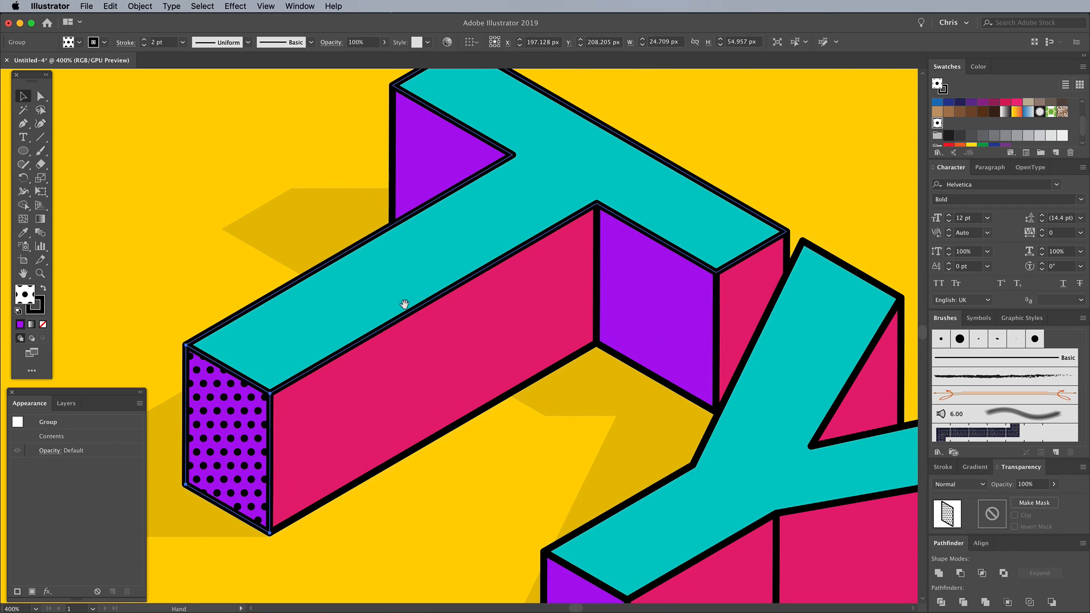
left_click(438, 160)
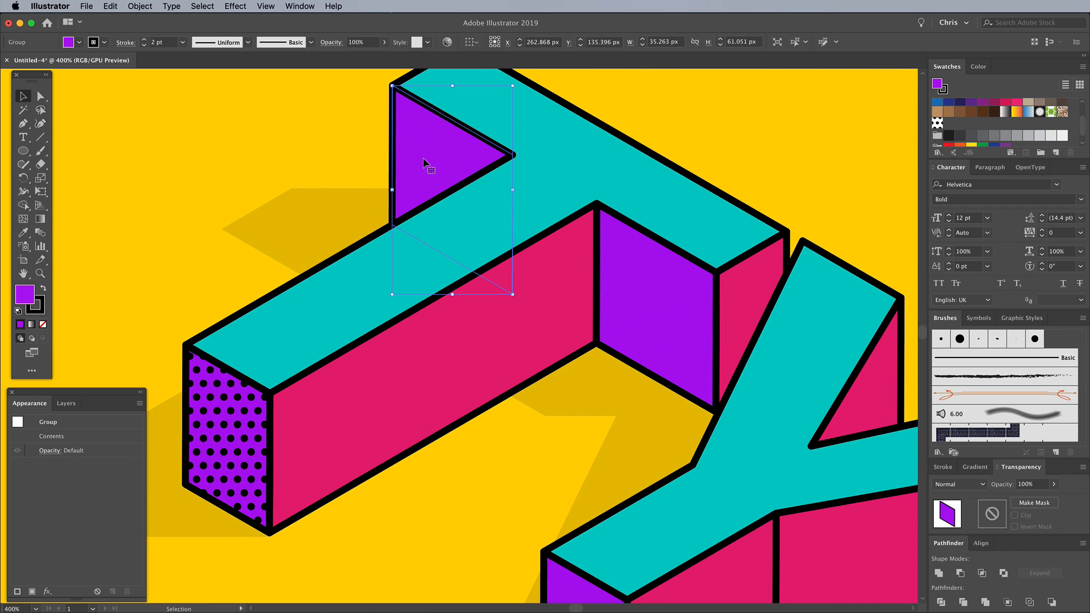